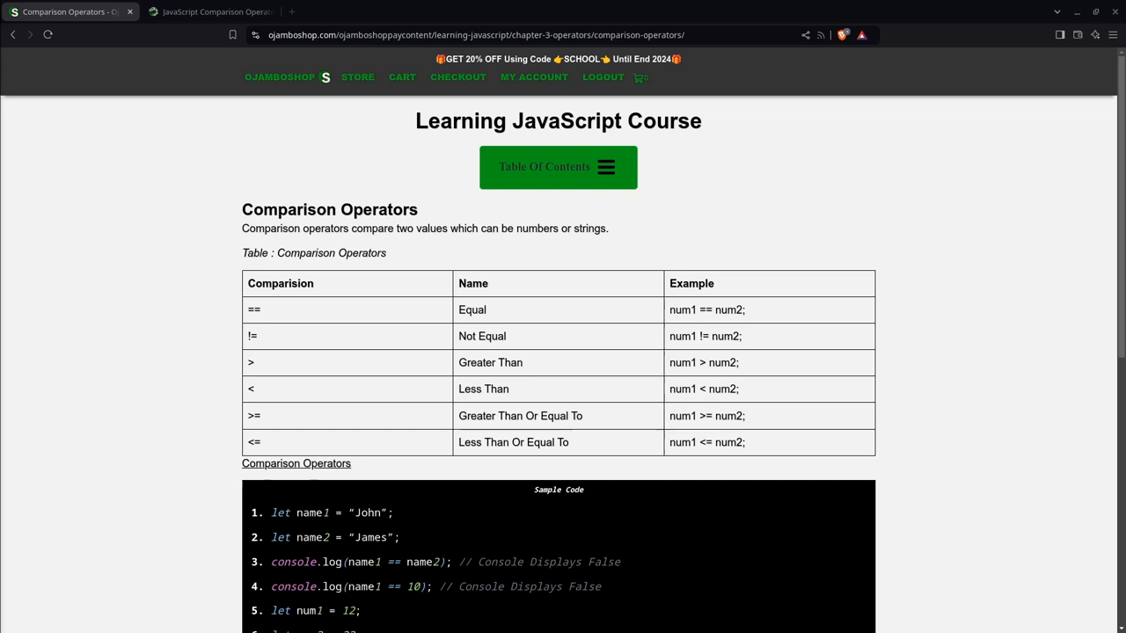
mouse_move(193, 167)
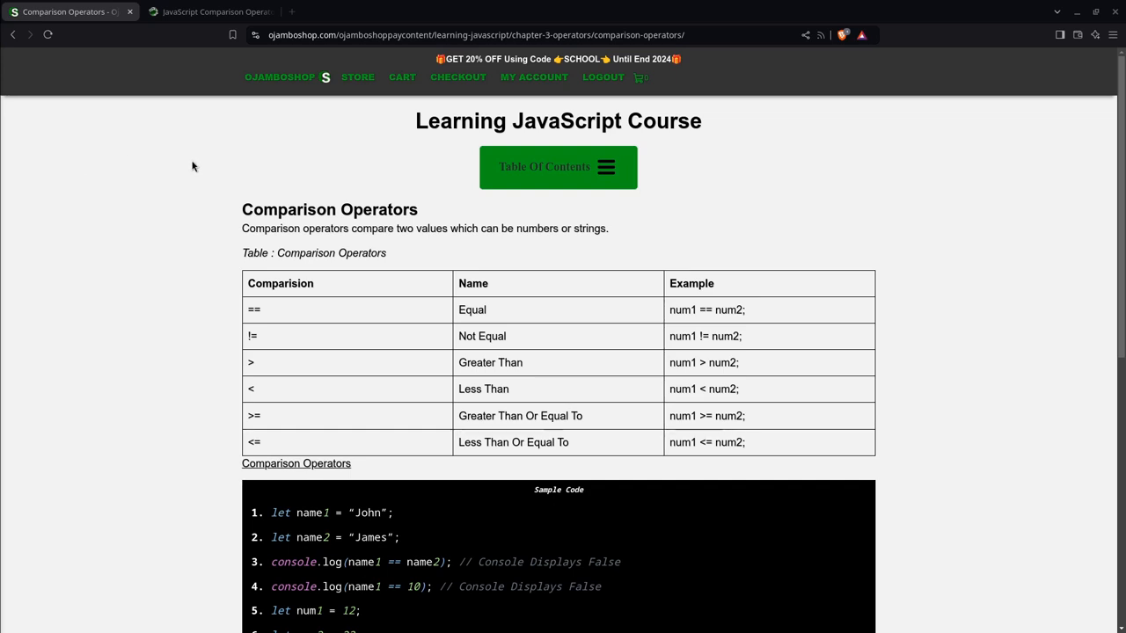
mouse_move(312, 308)
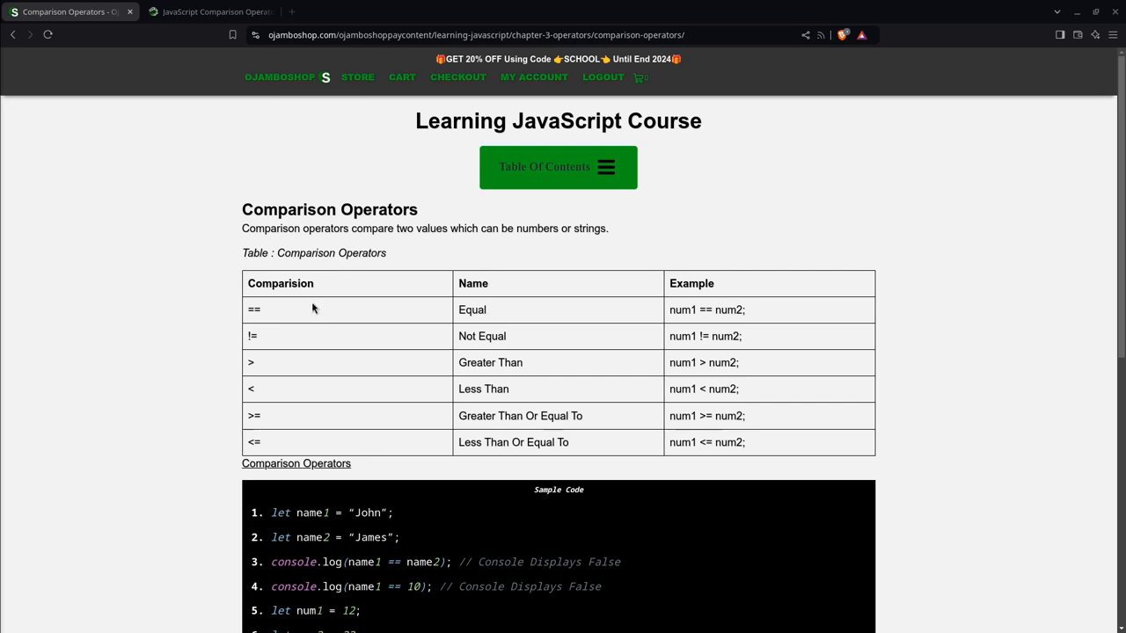
mouse_move(182, 298)
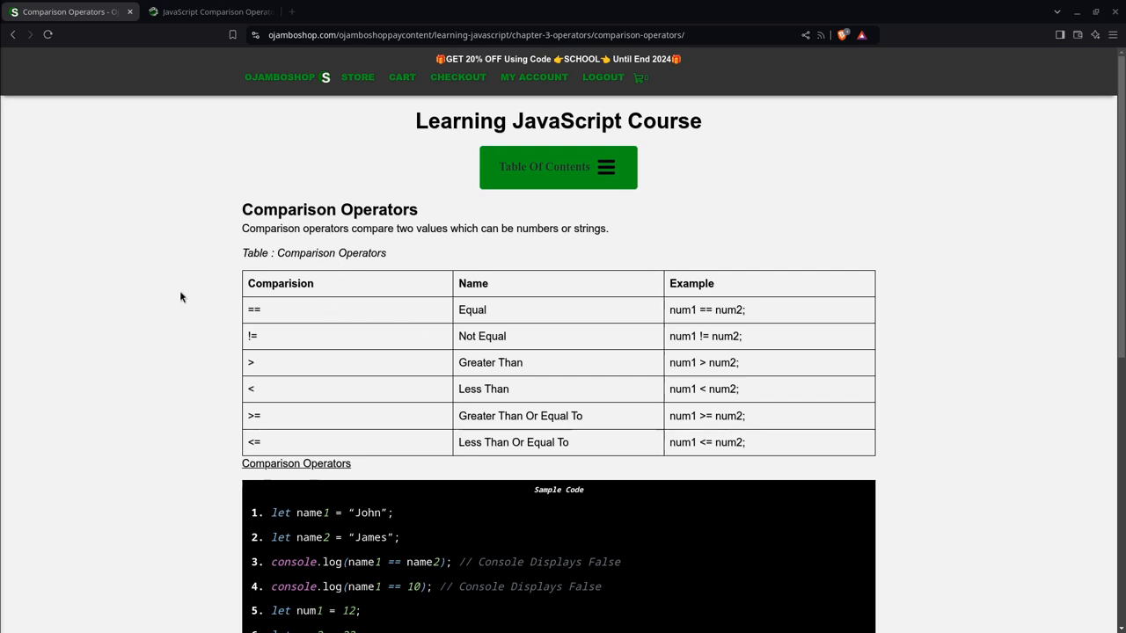
mouse_move(160, 312)
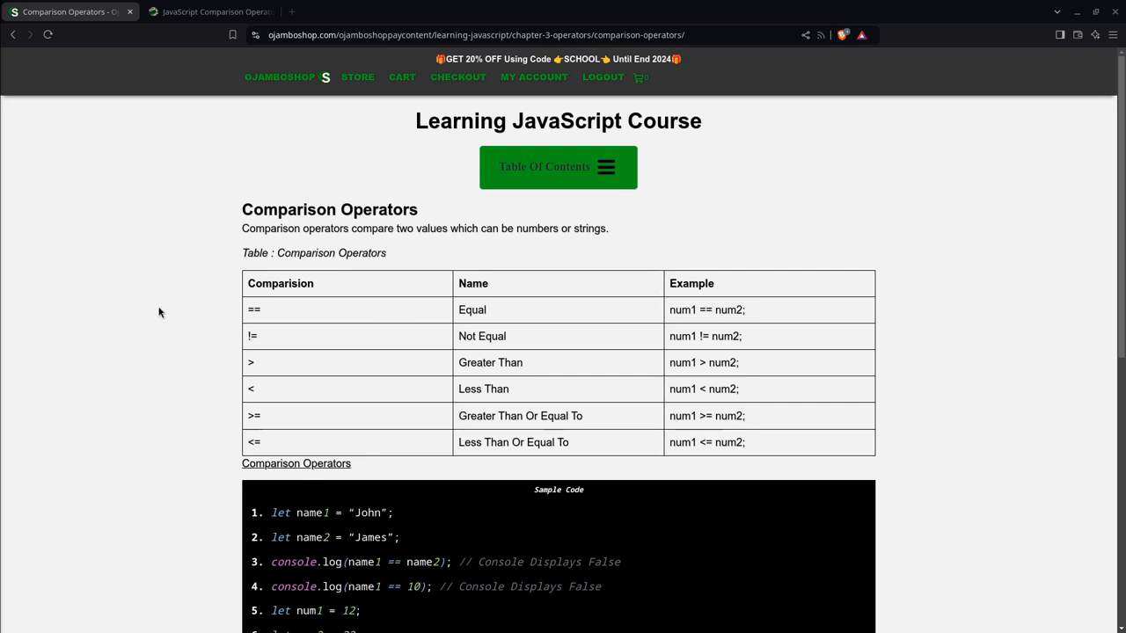
mouse_move(161, 301)
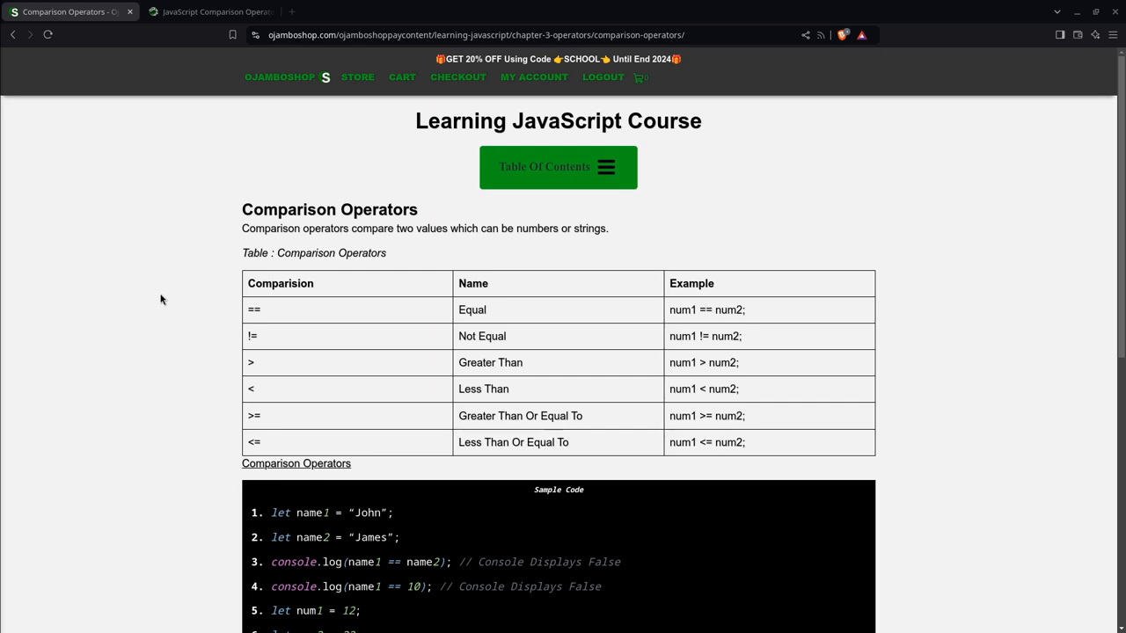
- Scroll down to the empty Code IDE input area with its Compile and Clear buttons
scroll("down", 3)
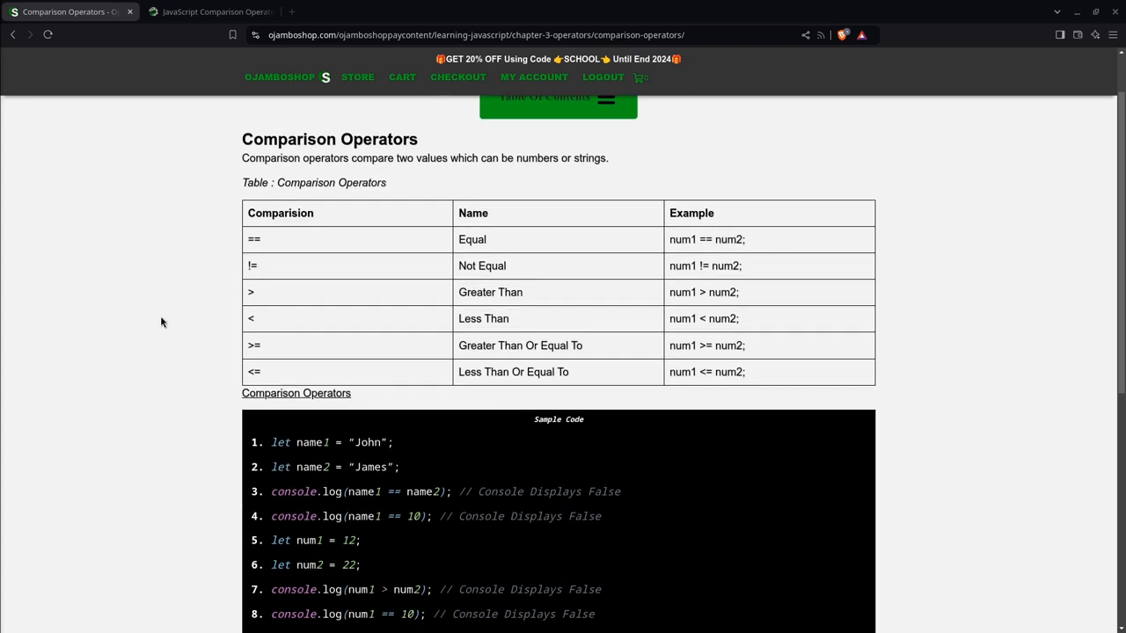
mouse_move(167, 292)
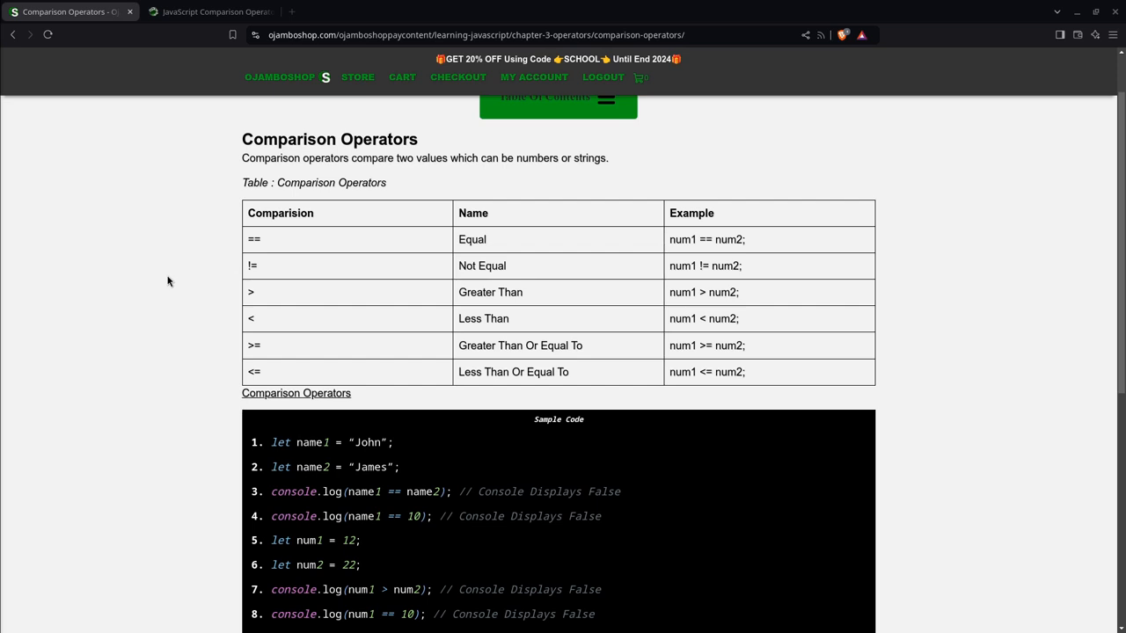
scroll("down", 3)
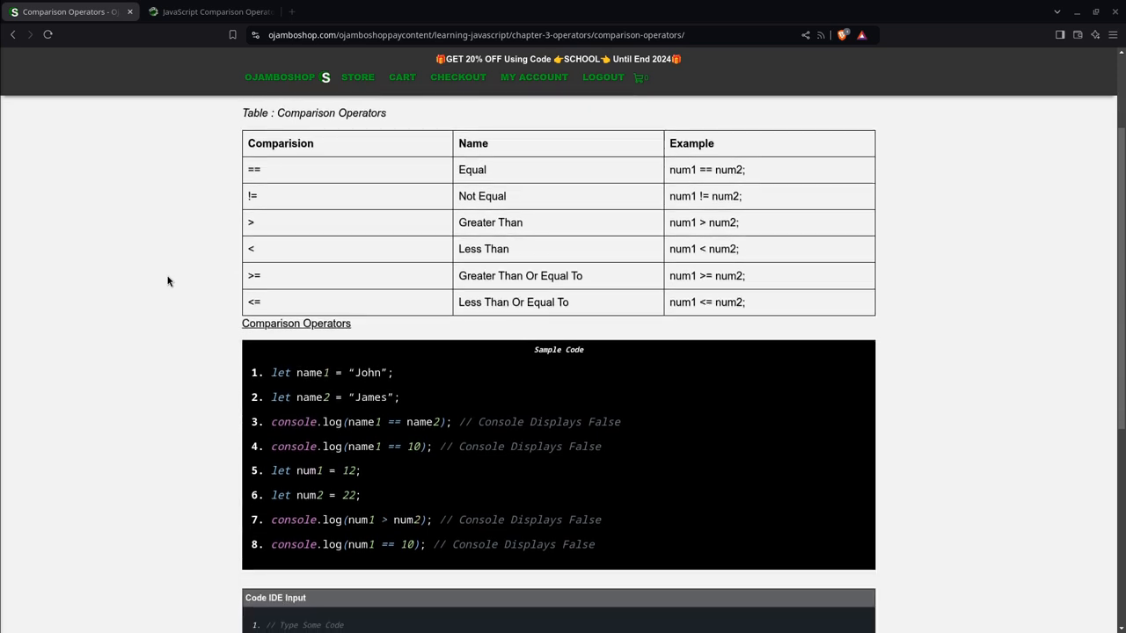
scroll("down", 3)
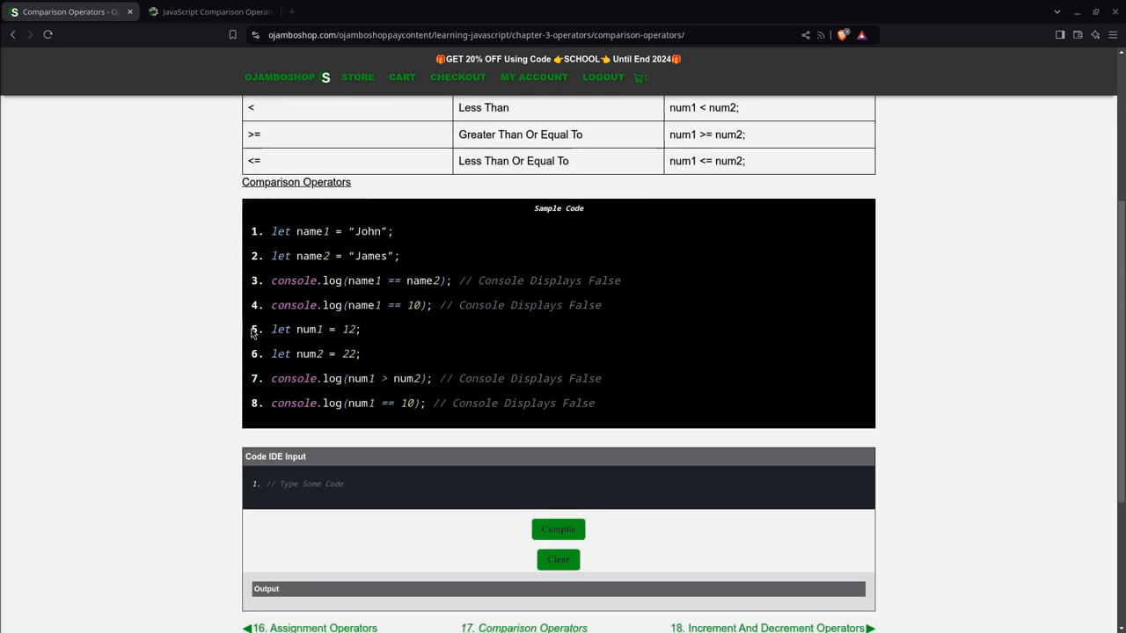
scroll("down", 3)
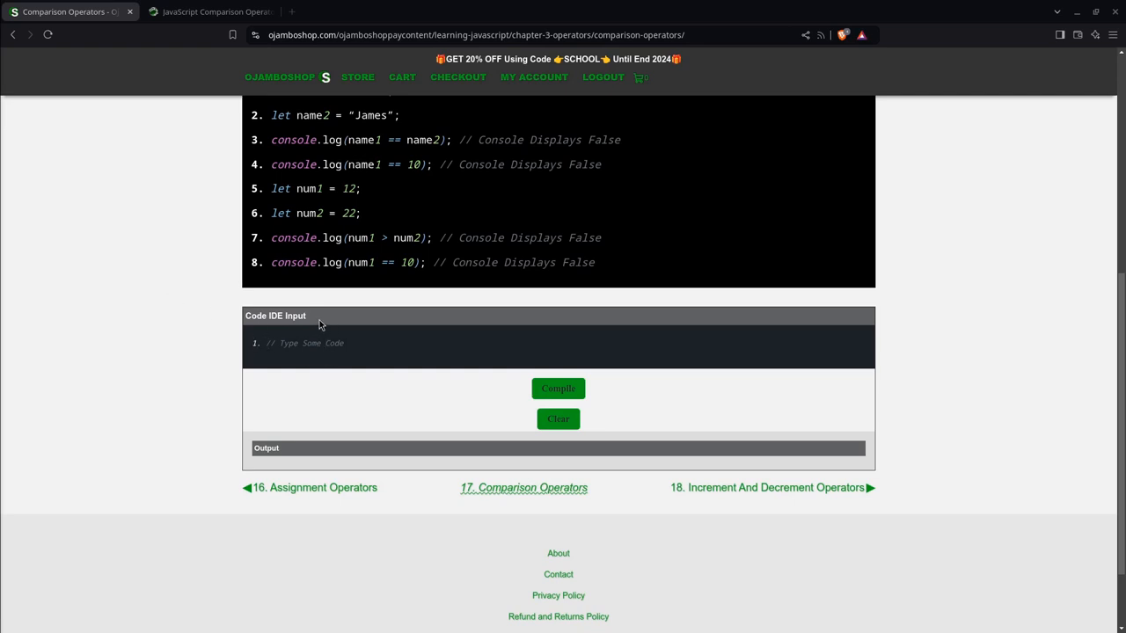
mouse_move(422, 392)
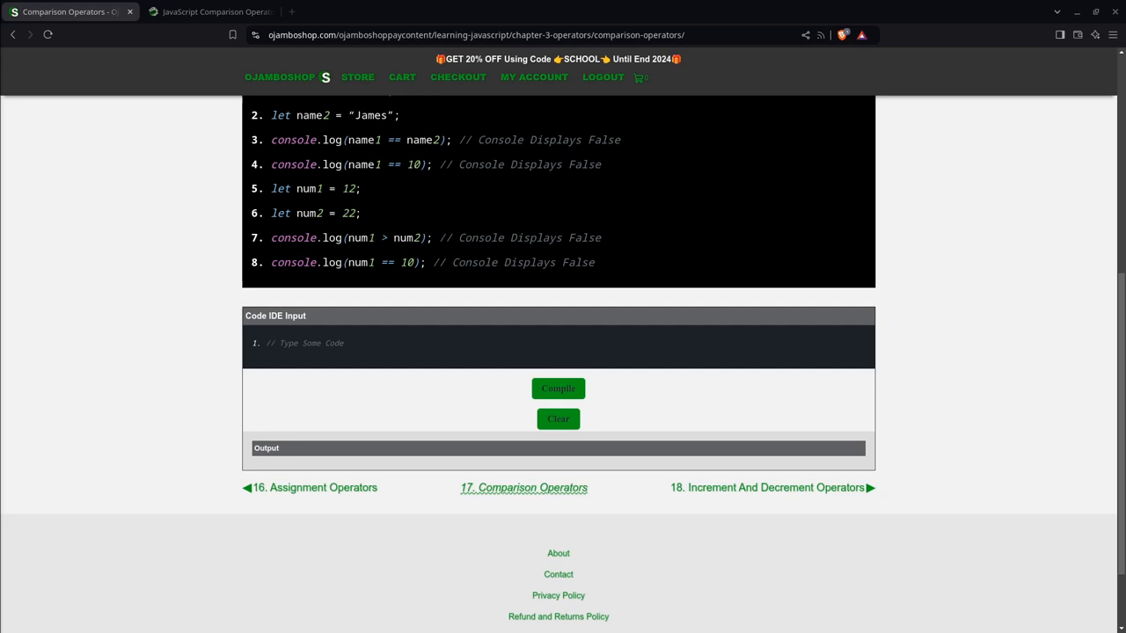
mouse_move(271, 292)
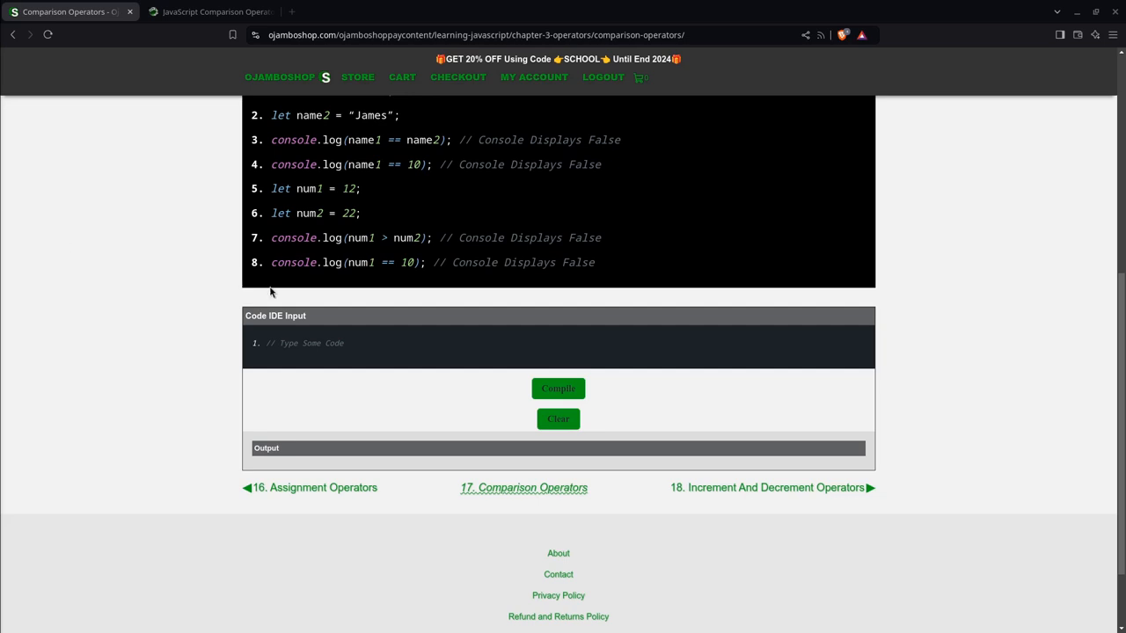
mouse_move(292, 297)
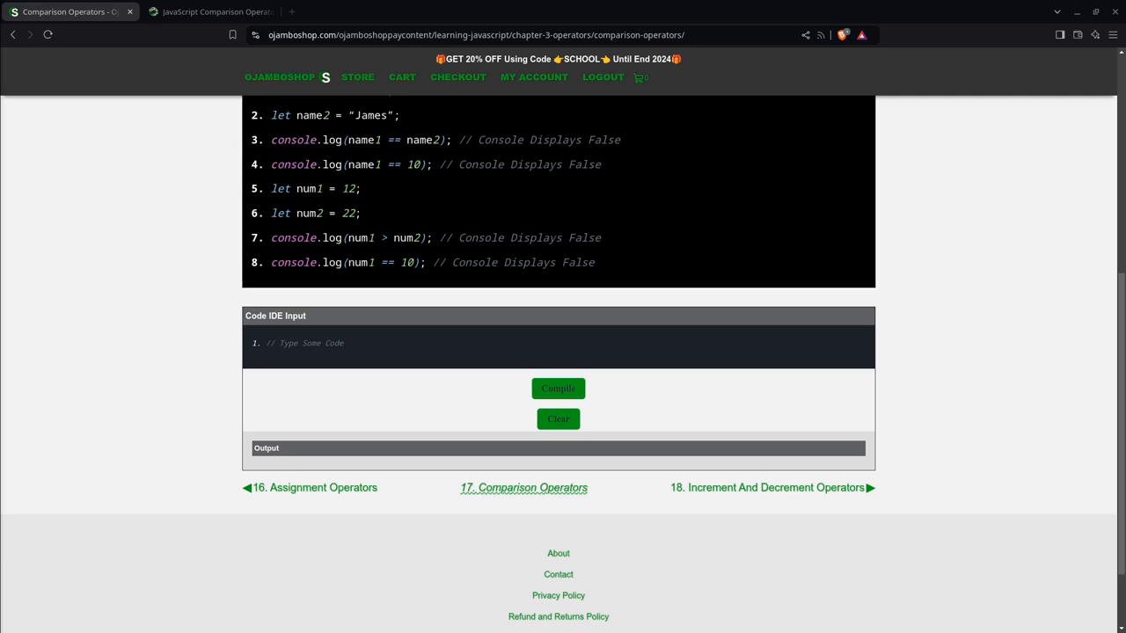
- In the empty editor, declare name1 as "John" and name2 as "james"
left_click(352, 343)
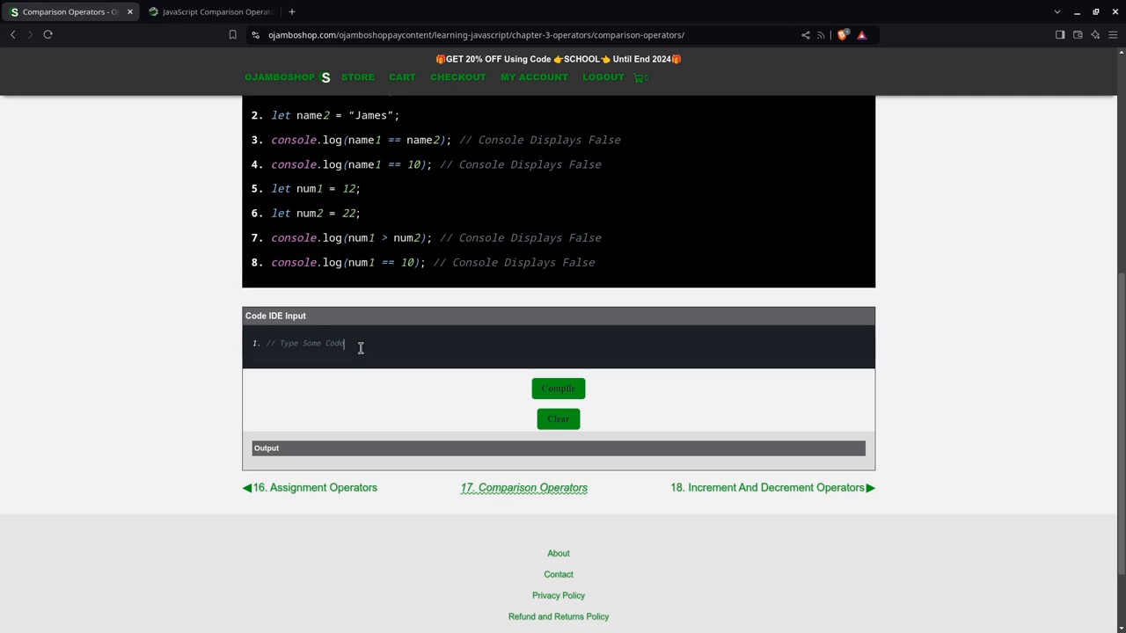
type("let name")
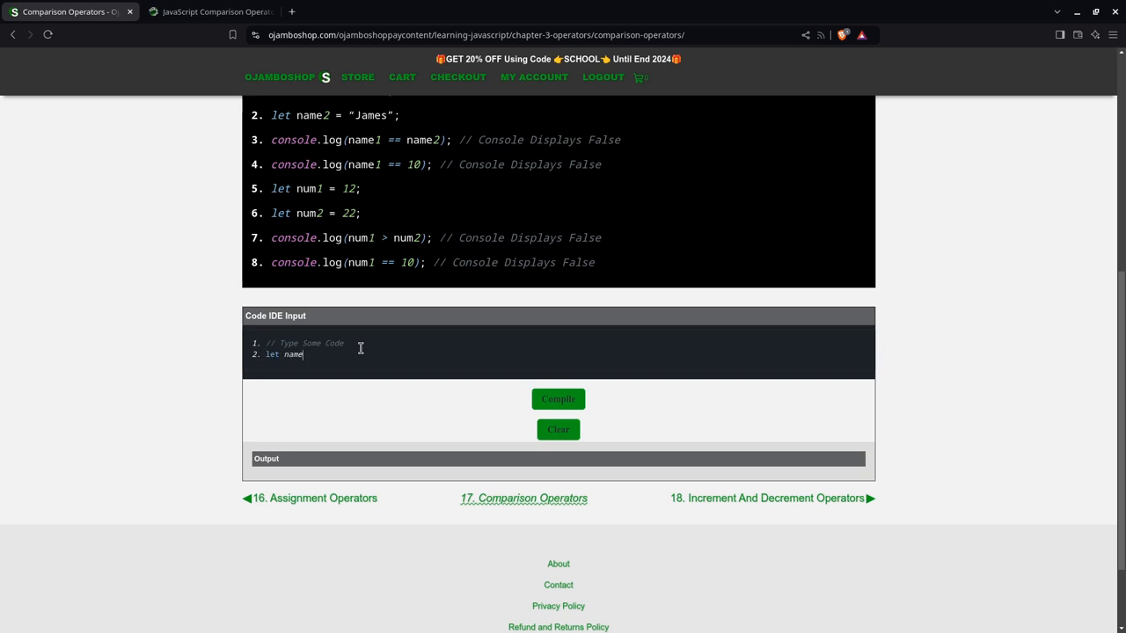
type("1 =")
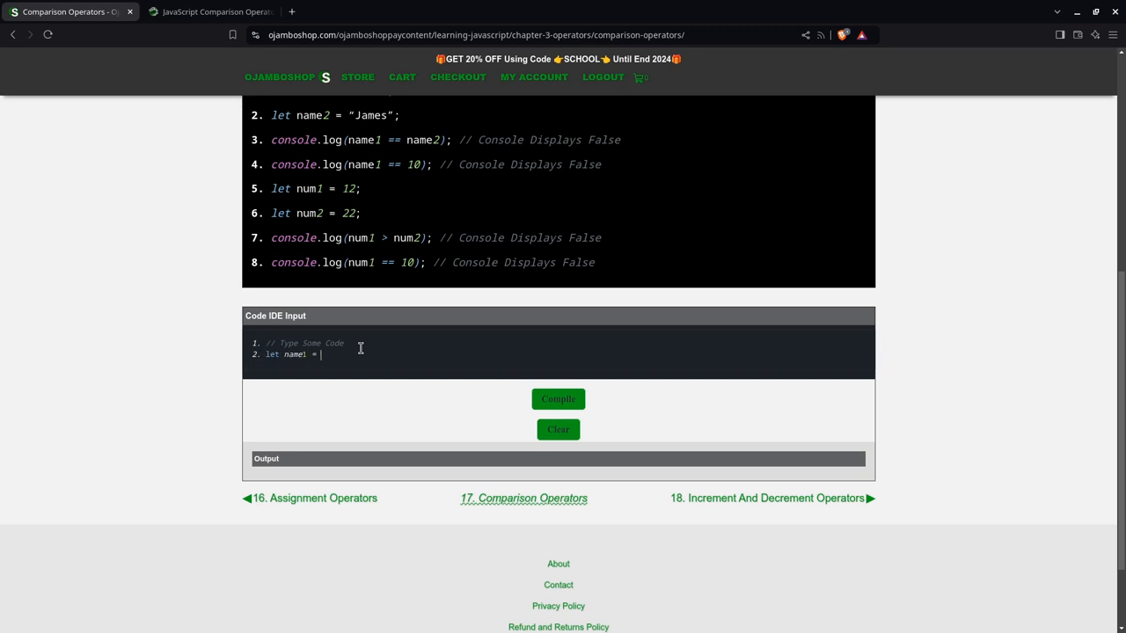
type("\"H")
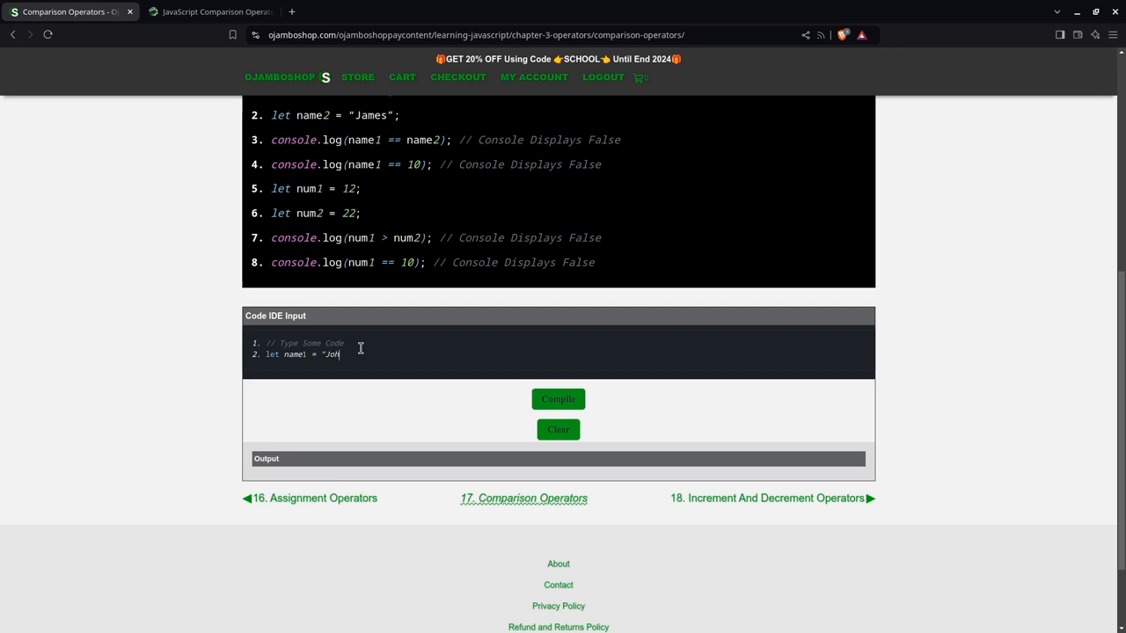
type("John\";")
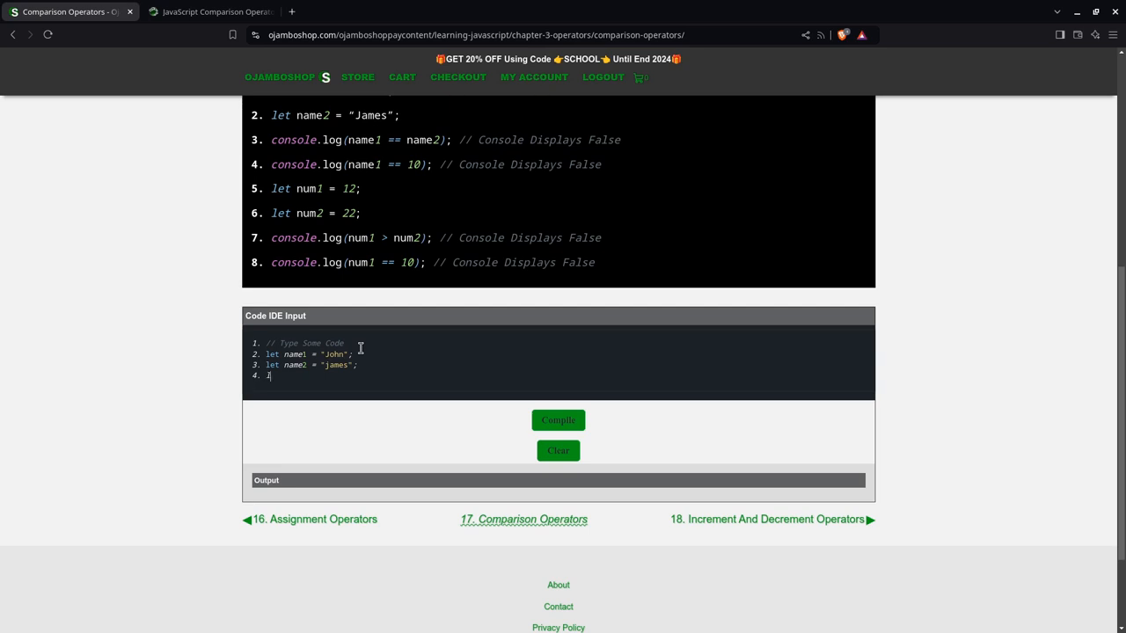
- Declare num1 as 12 and num2 as 22, and start a console.log line
type("let num1")
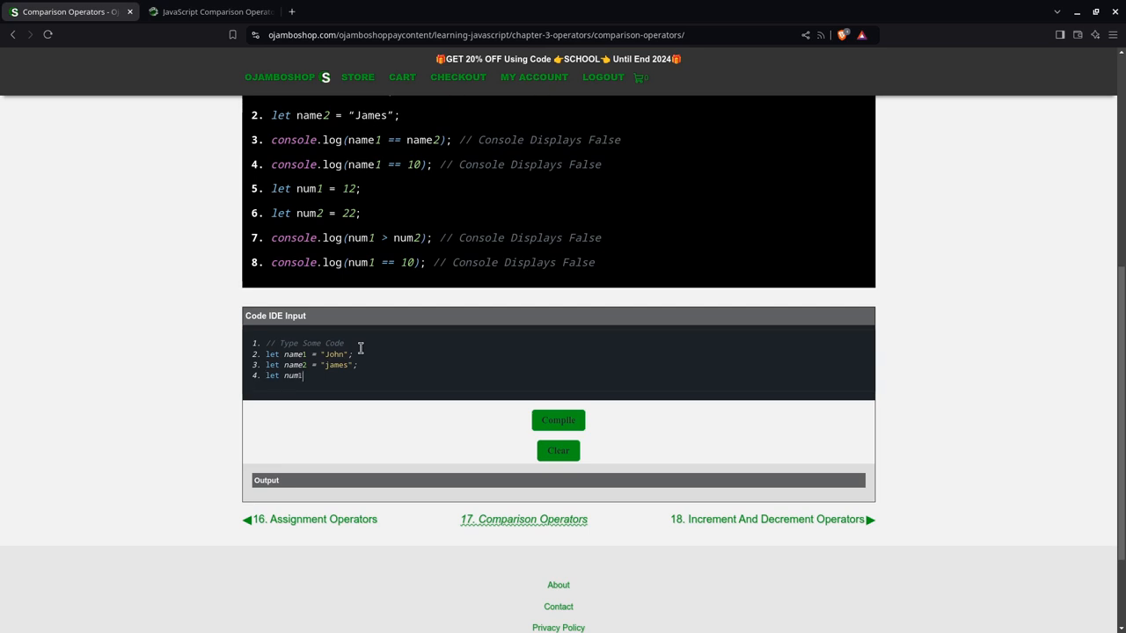
type("= 12;")
type("let n")
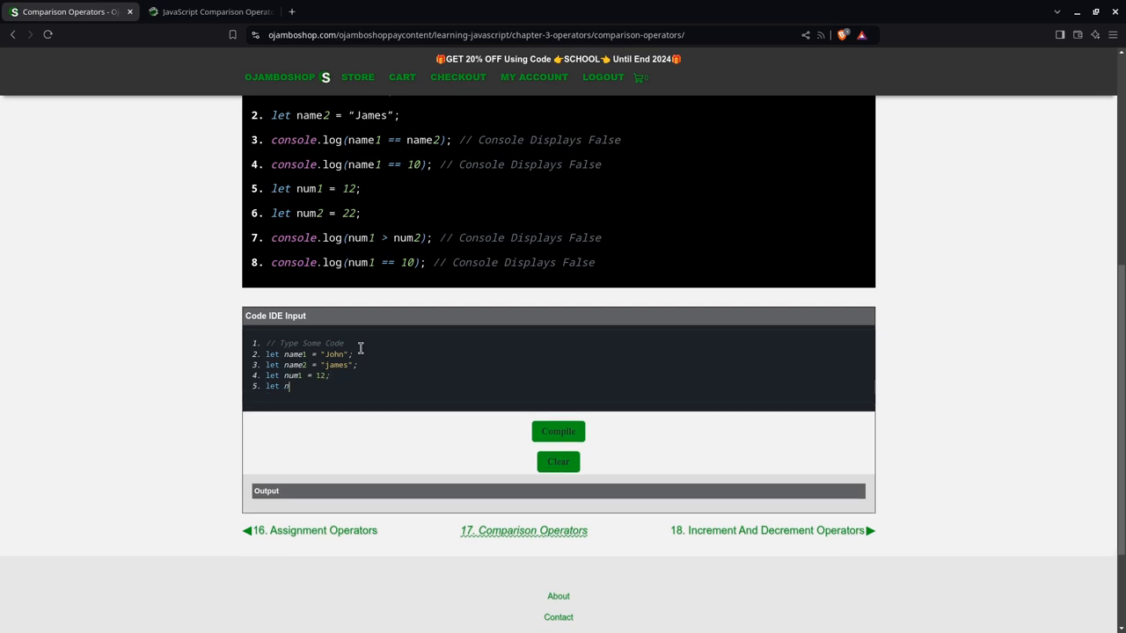
type("um2")
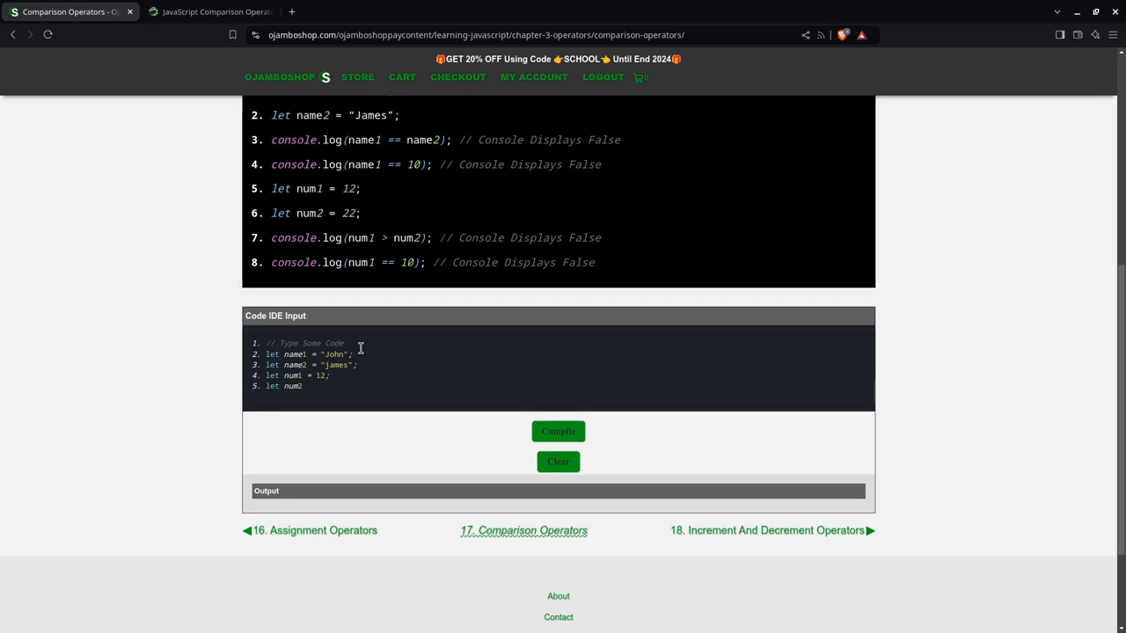
type("= 22")
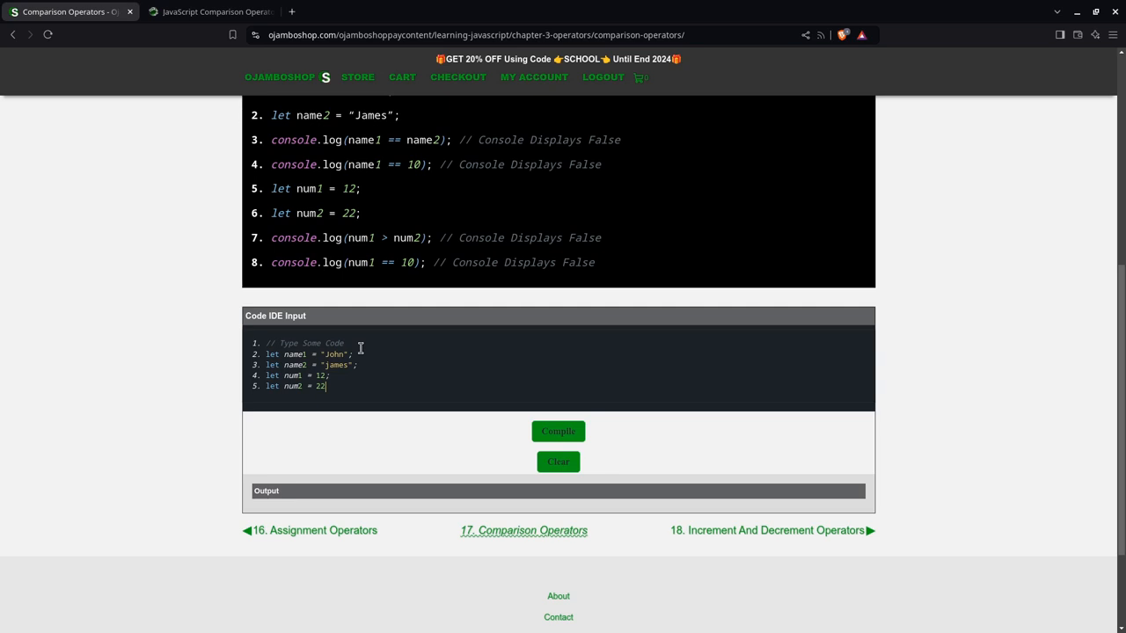
type("console.log(")
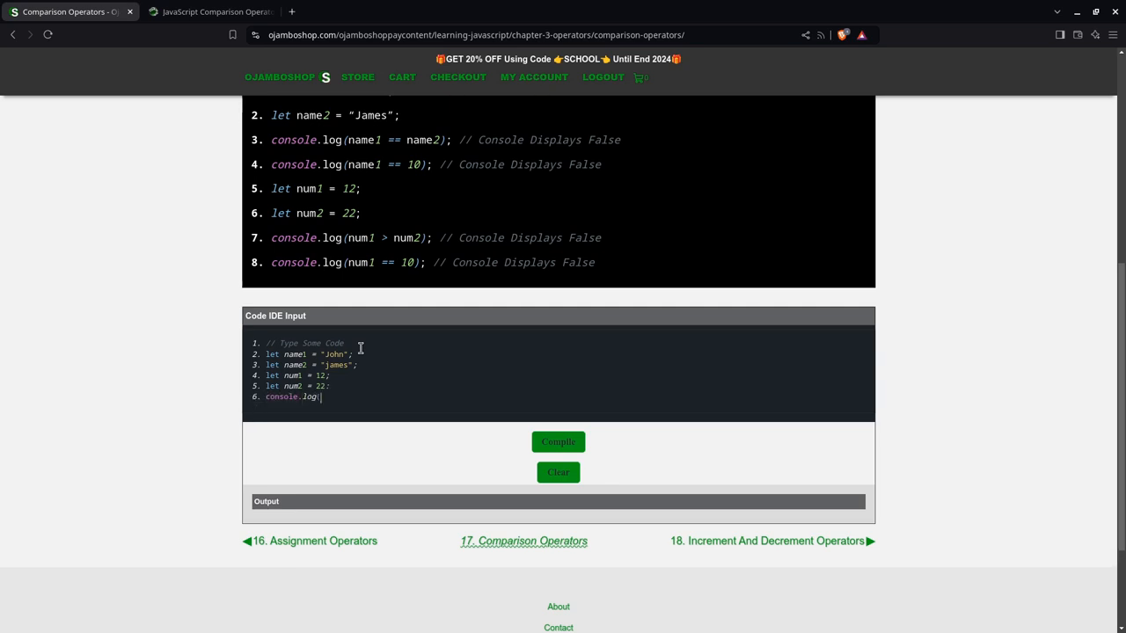
- Complete the logging lines comparing name1 == name2 and name1 == 10
type("name1 ==")
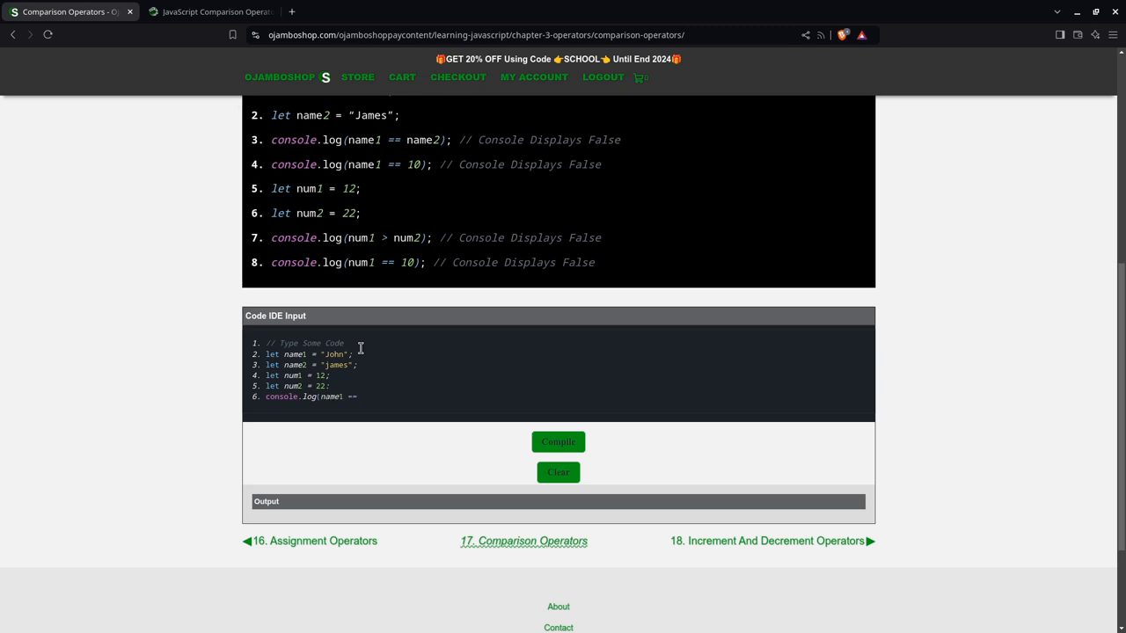
type("name")
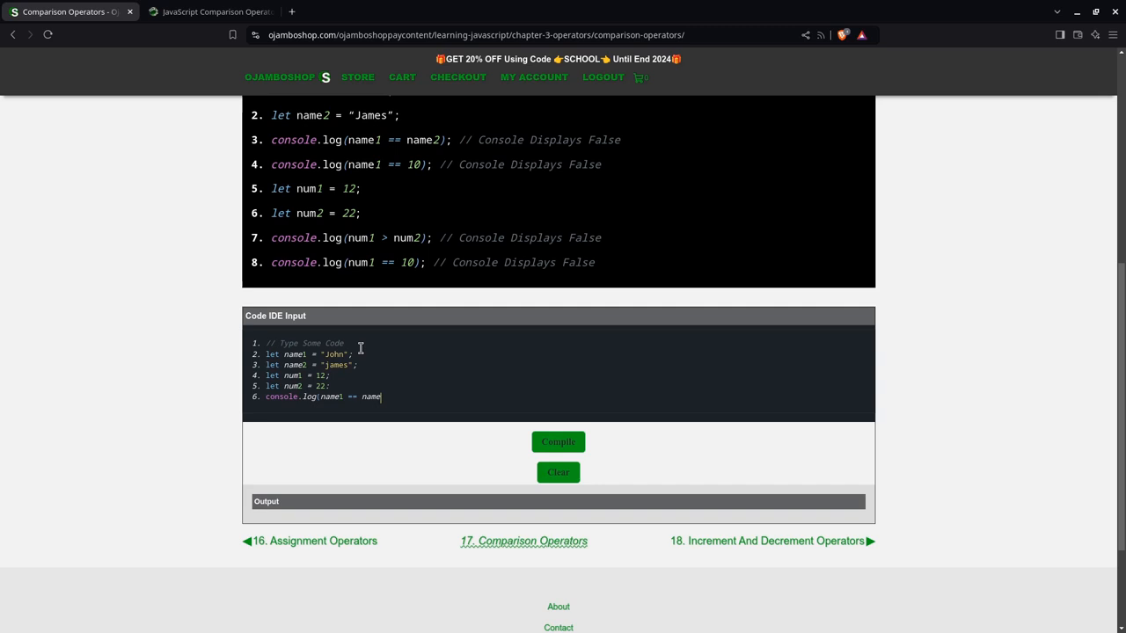
type("2);")
type("console.lo")
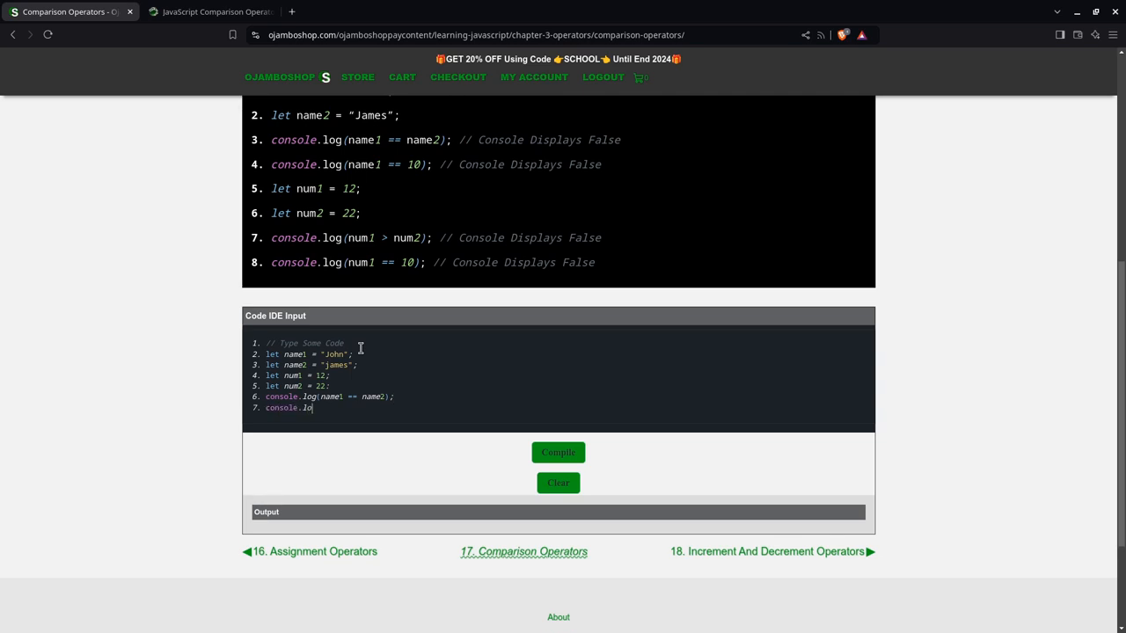
type("g(num1")
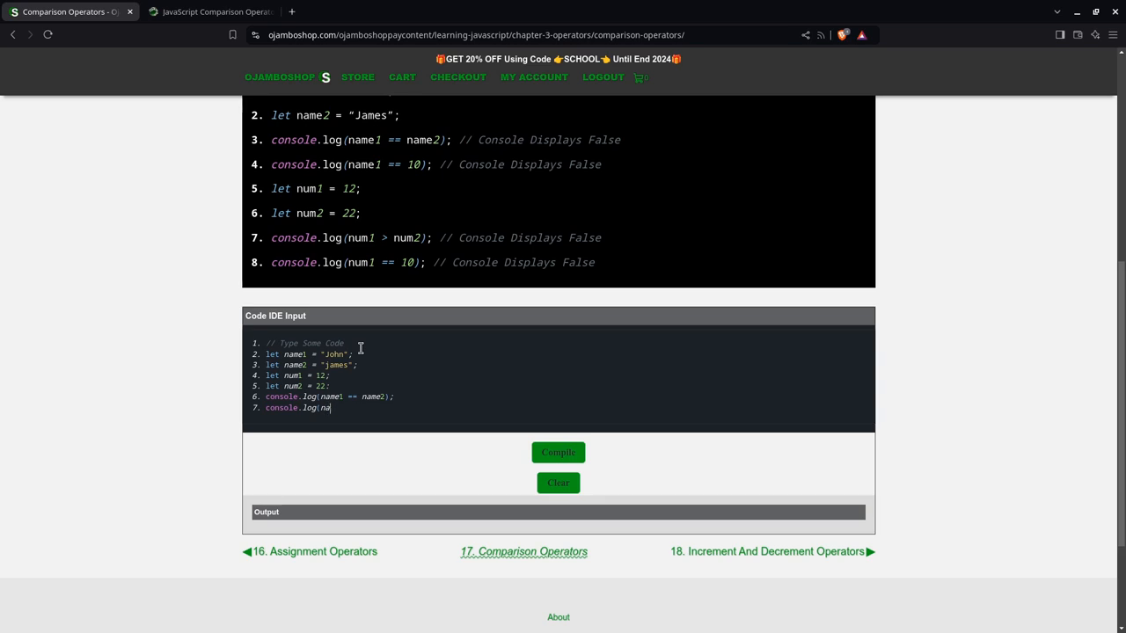
type("e1")
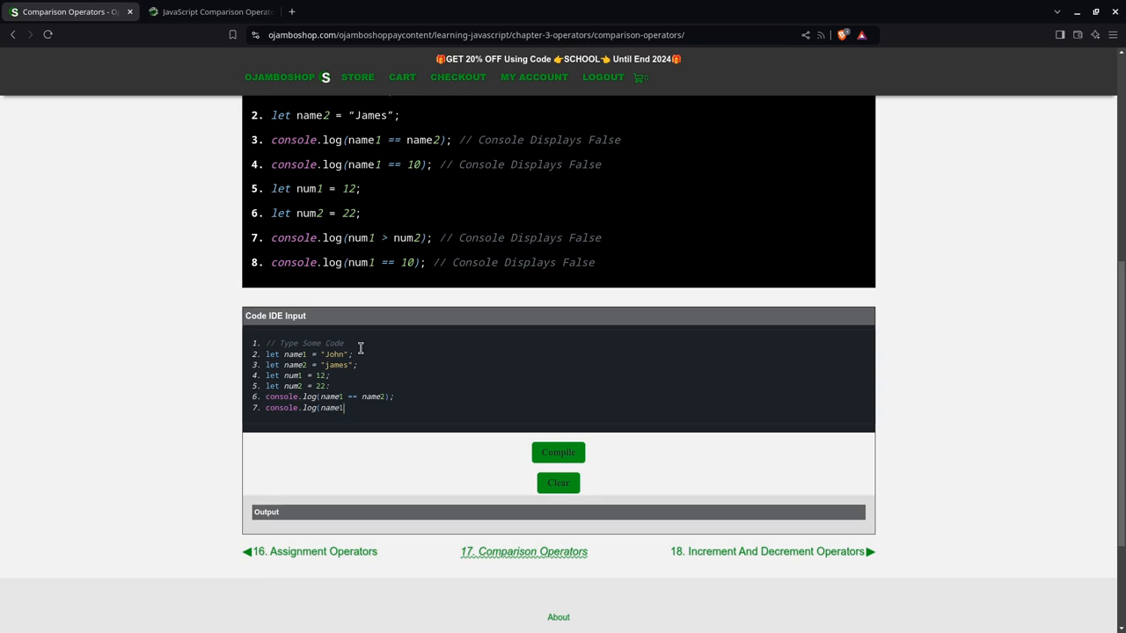
type("== 10)")
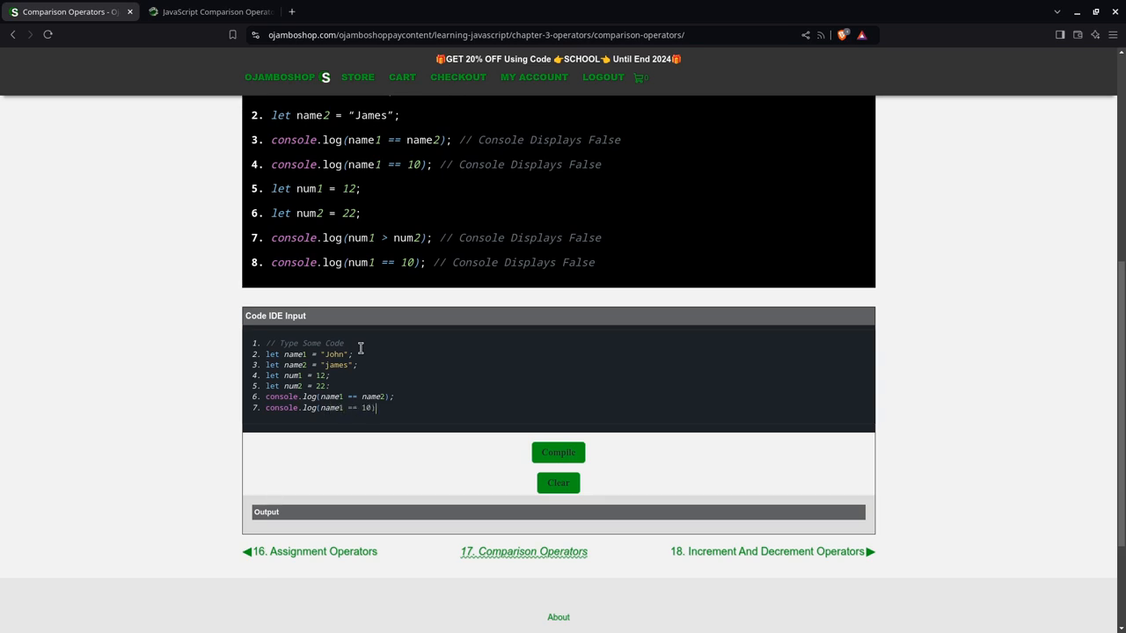
type(";")
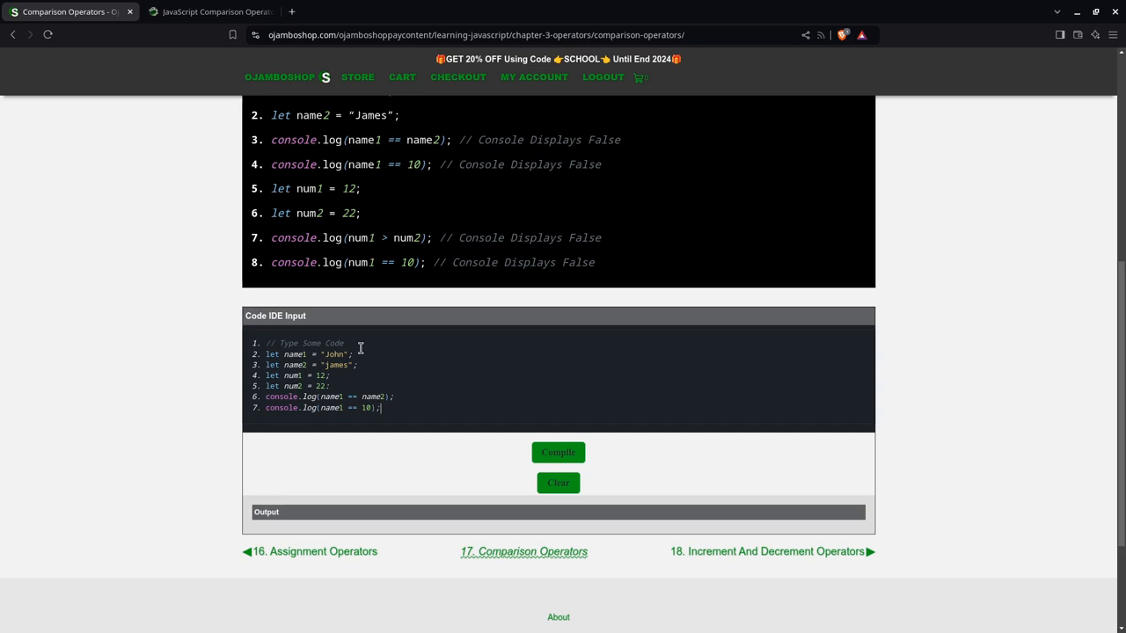
- Add console.log lines comparing num1 > num2 and num1 == 10
type("console.")
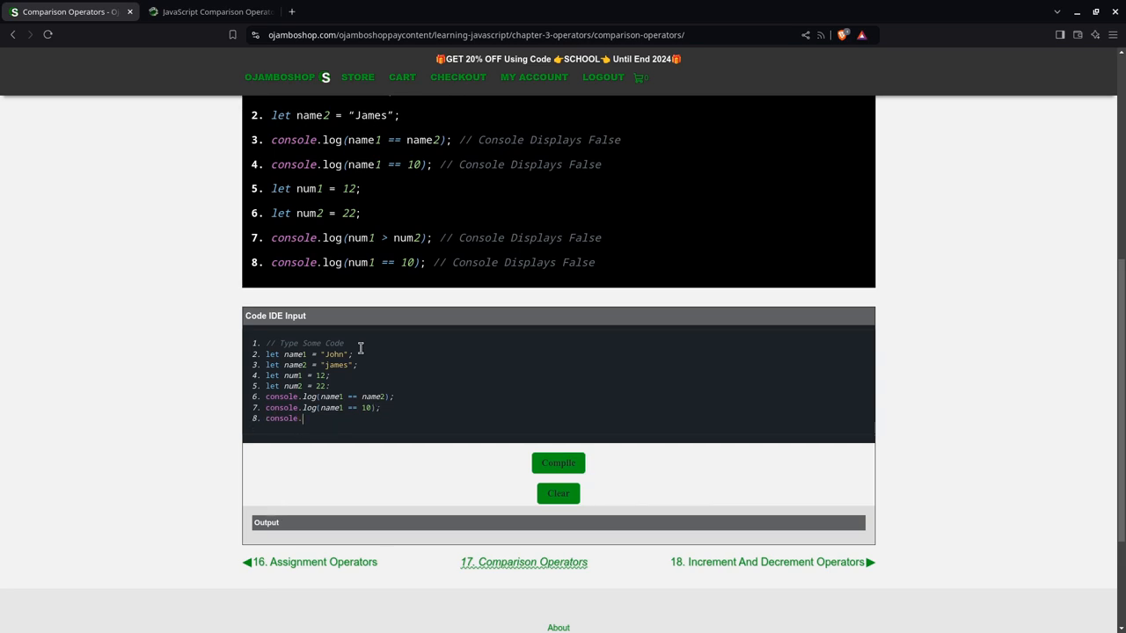
type("log")
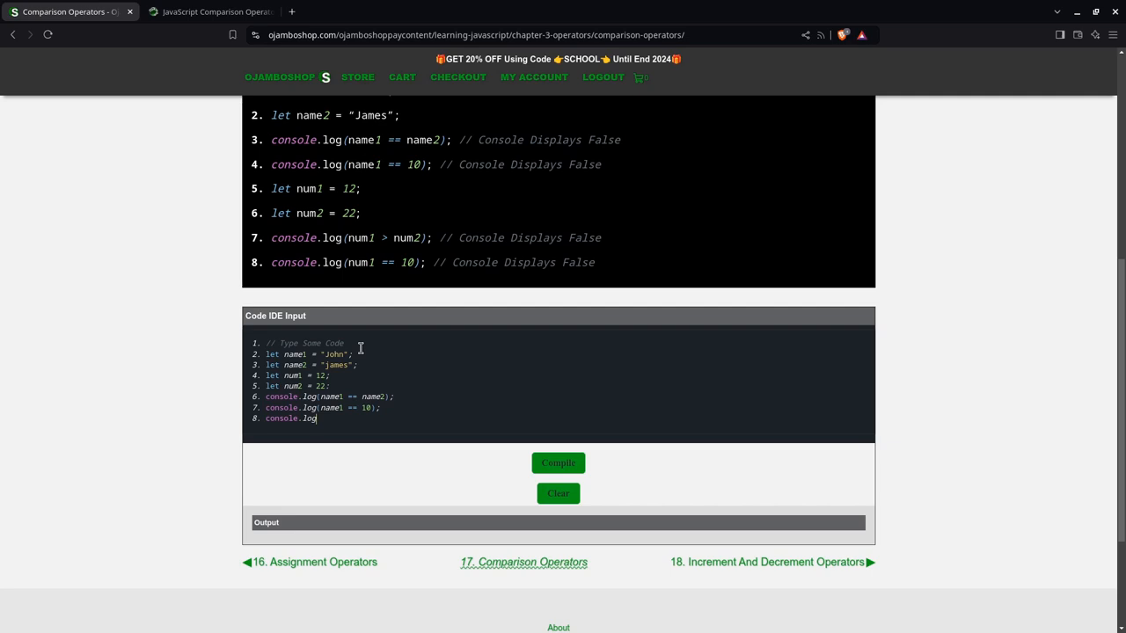
type("(num1 > num2")
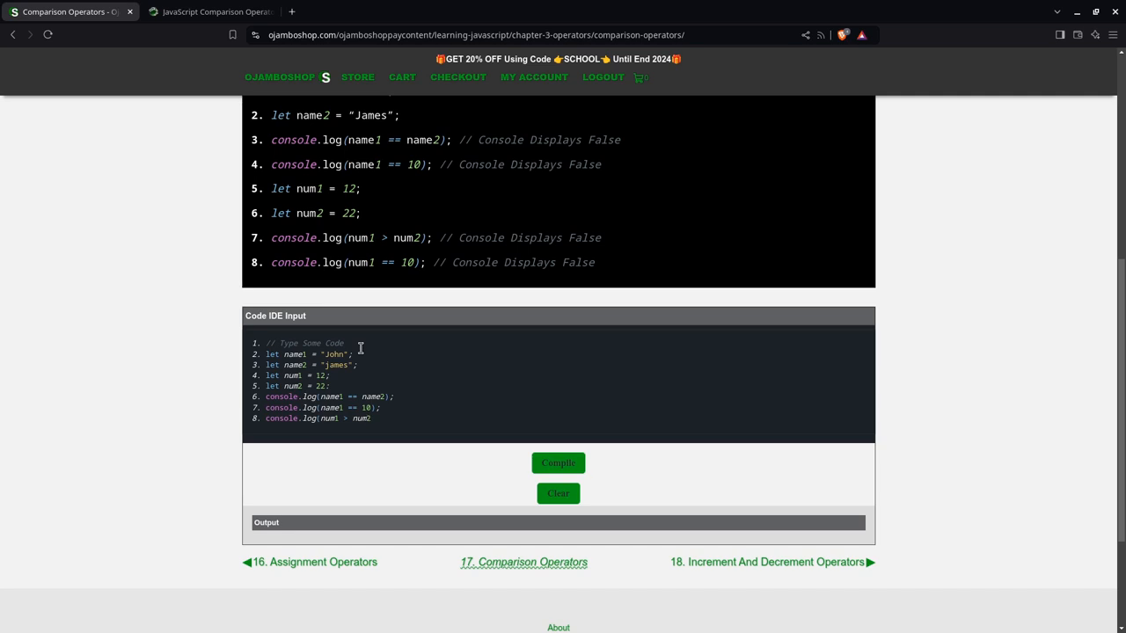
type(";")
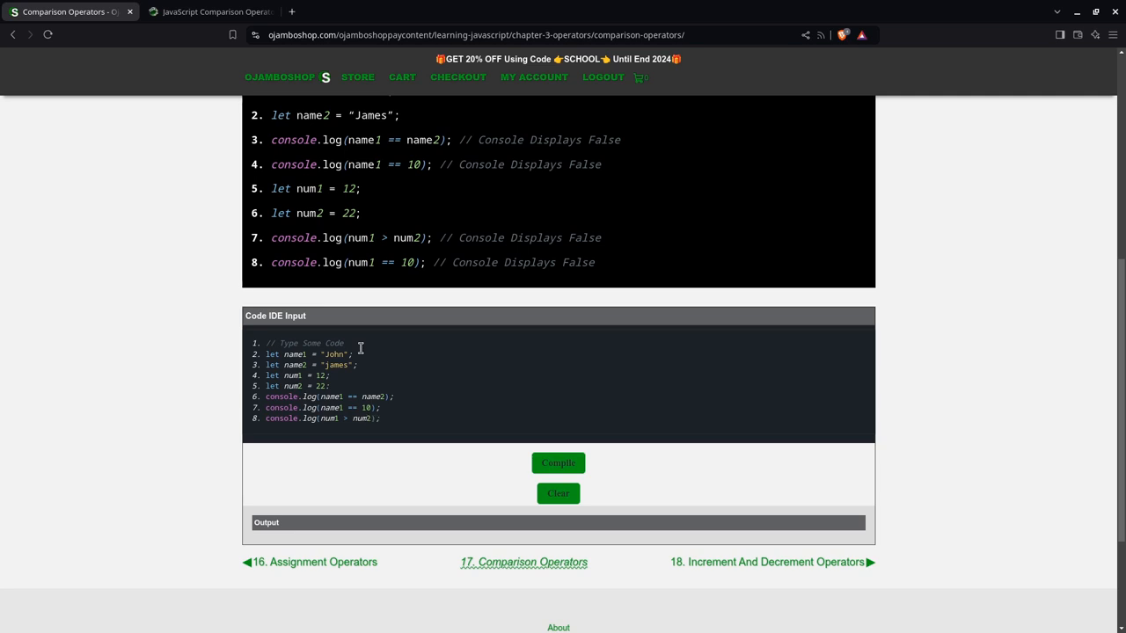
type("c")
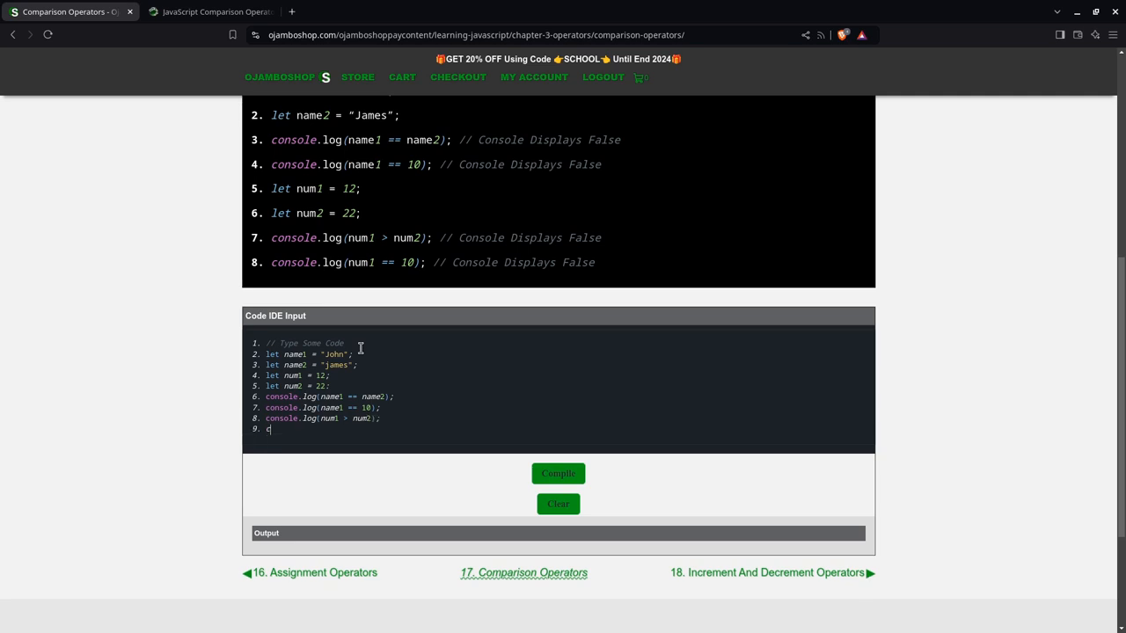
type("onsole.log(nu")
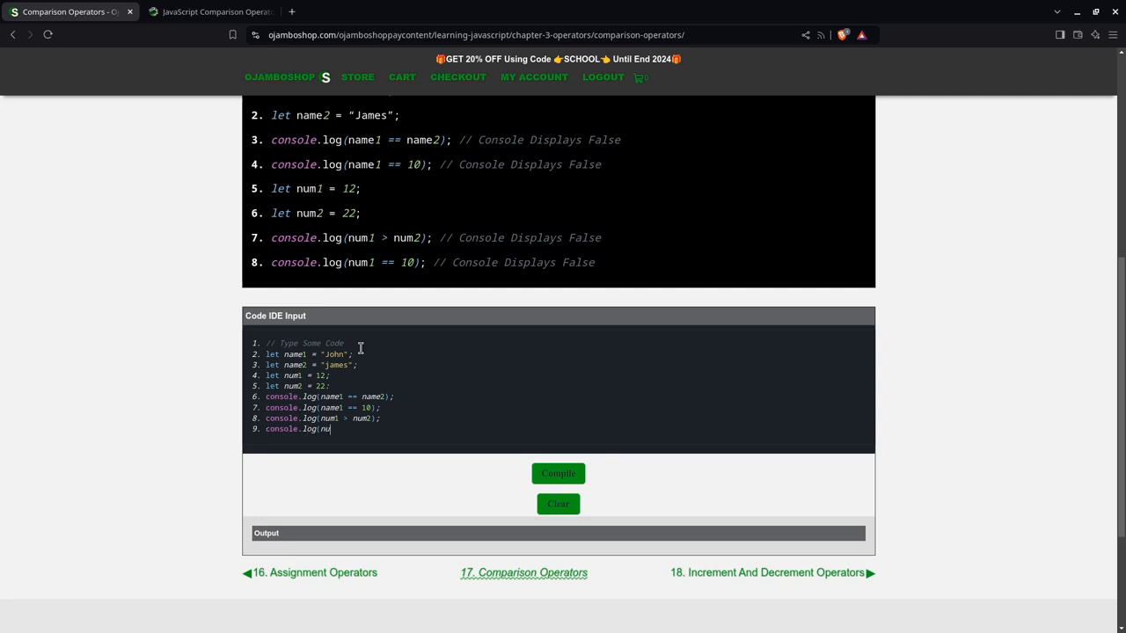
type("m1")
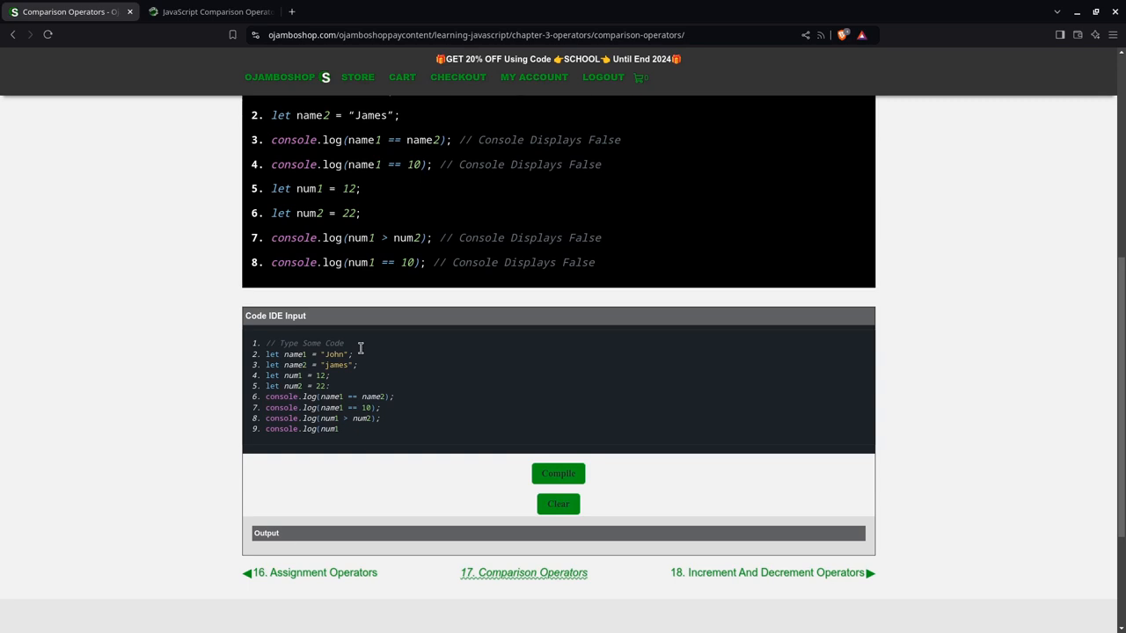
type("==")
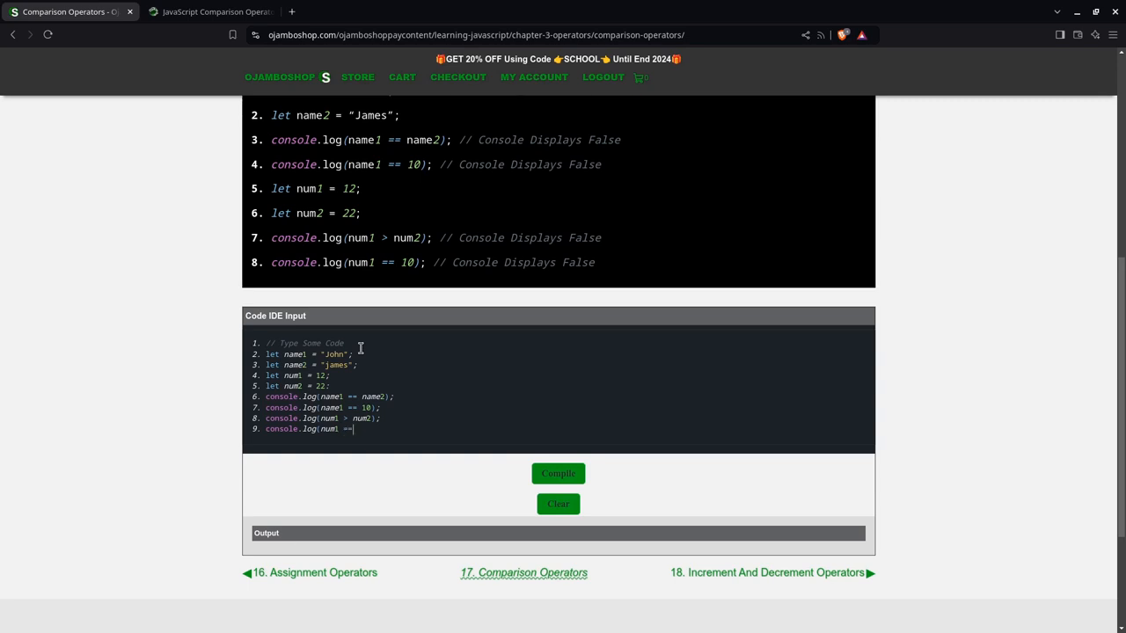
type("10);")
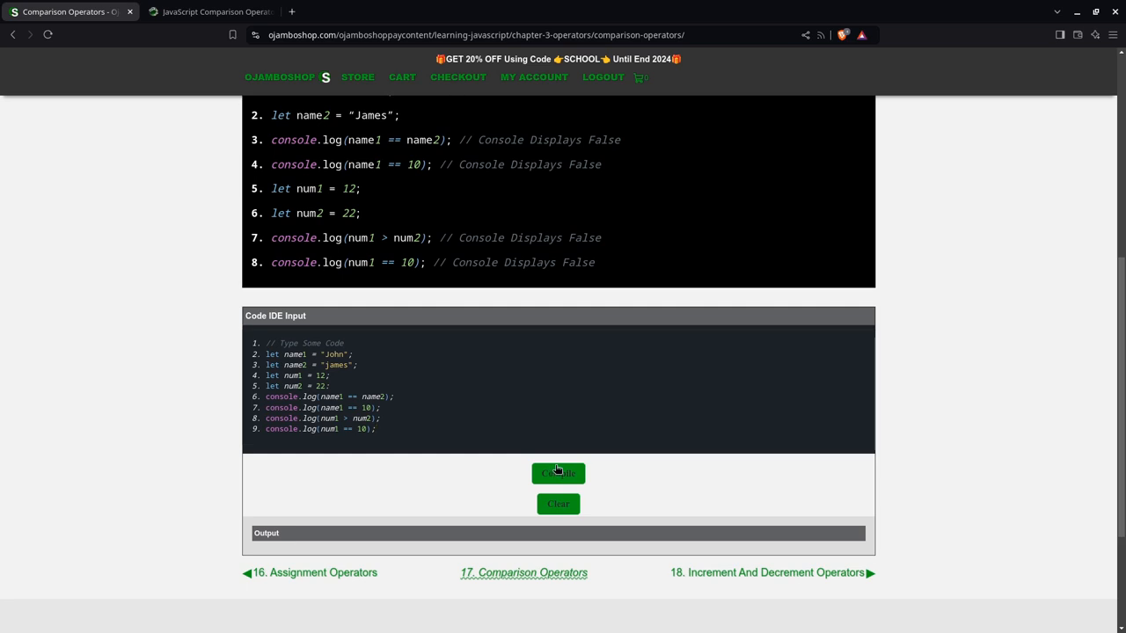
mouse_move(370, 450)
type(";")
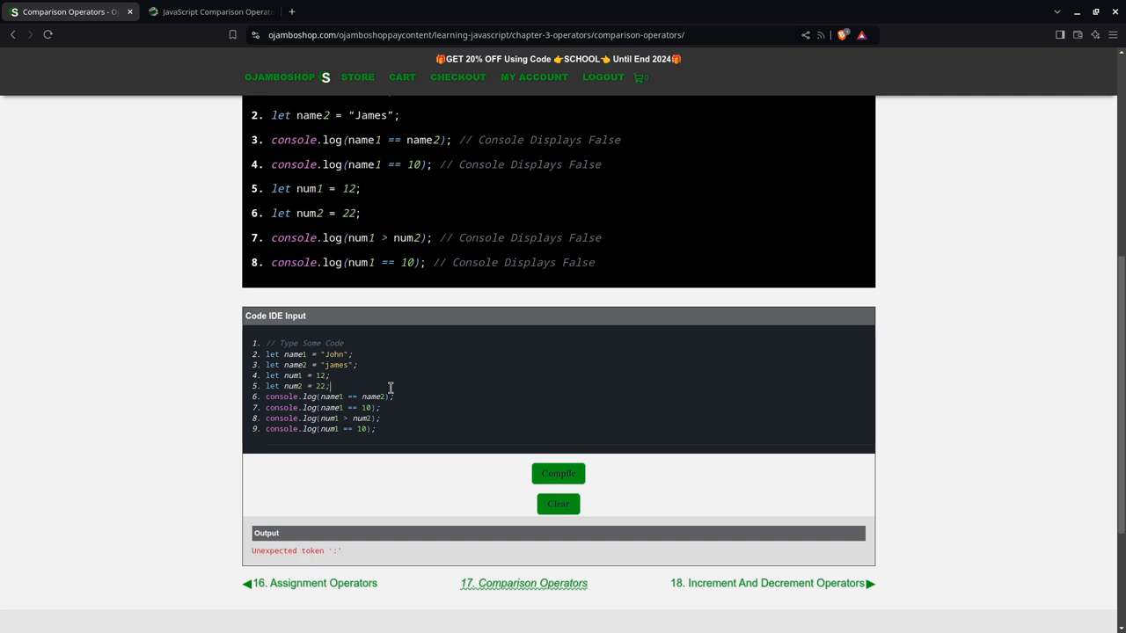
- Compile the corrected code so the output shows four false results
left_click(557, 473)
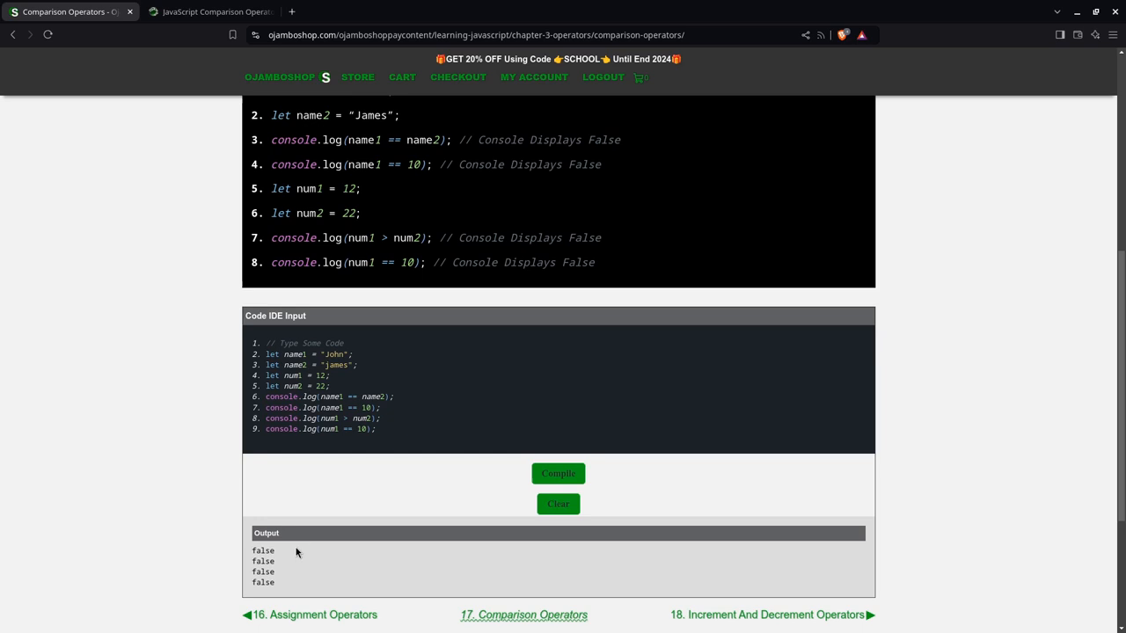
mouse_move(312, 419)
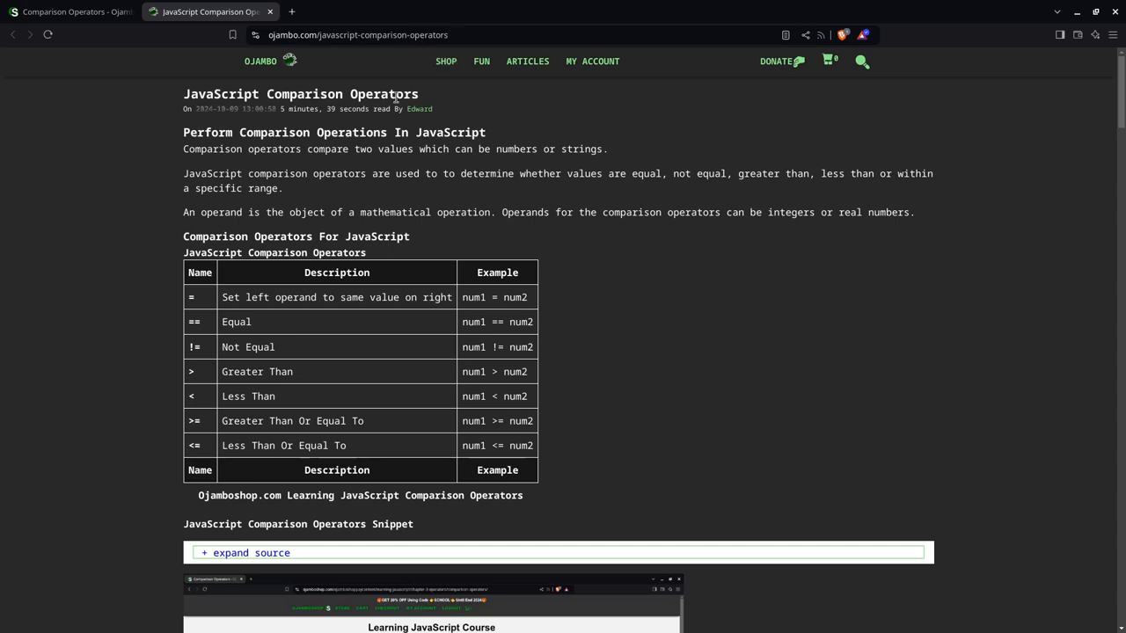
- Scroll the article past the operators table, screenshots and video to Usage and Open Source
scroll("down", 3)
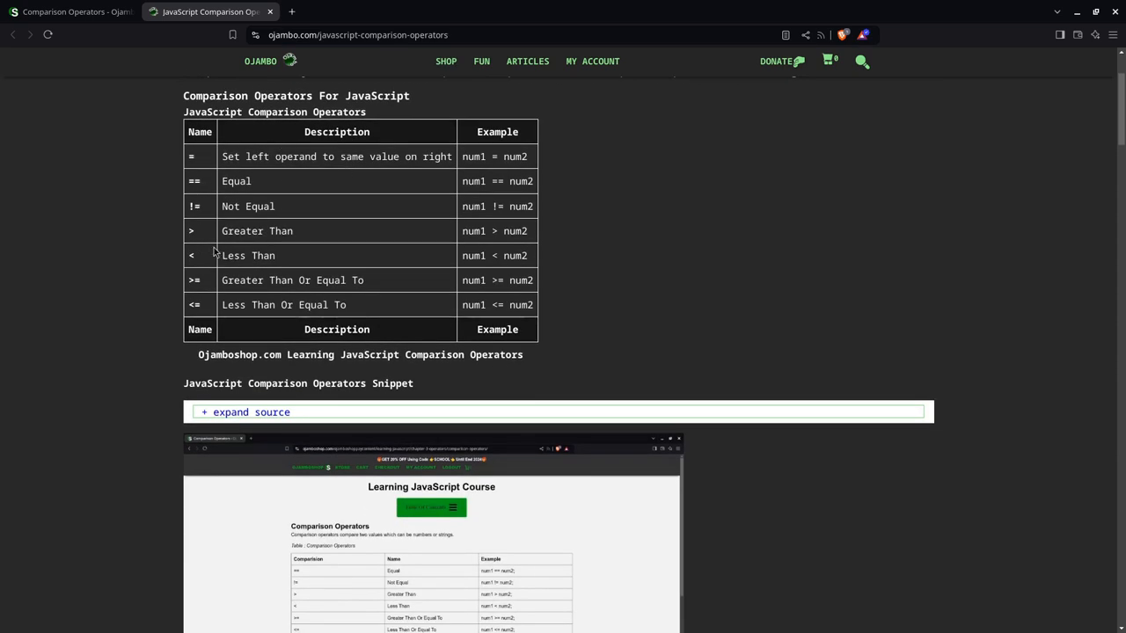
scroll("down", 3)
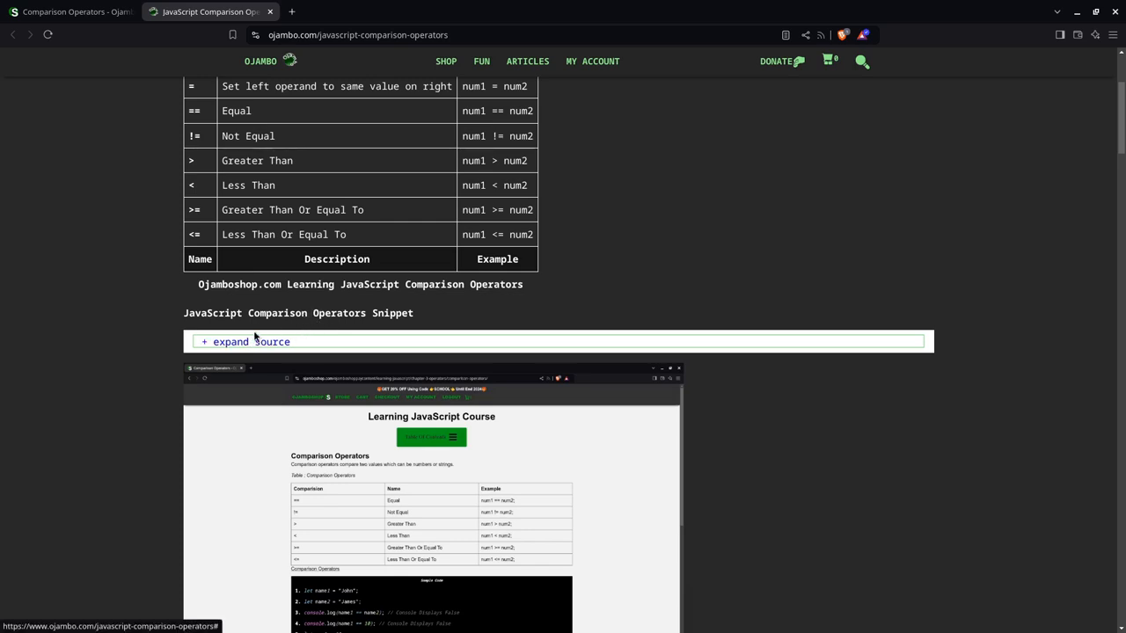
scroll("down", 3)
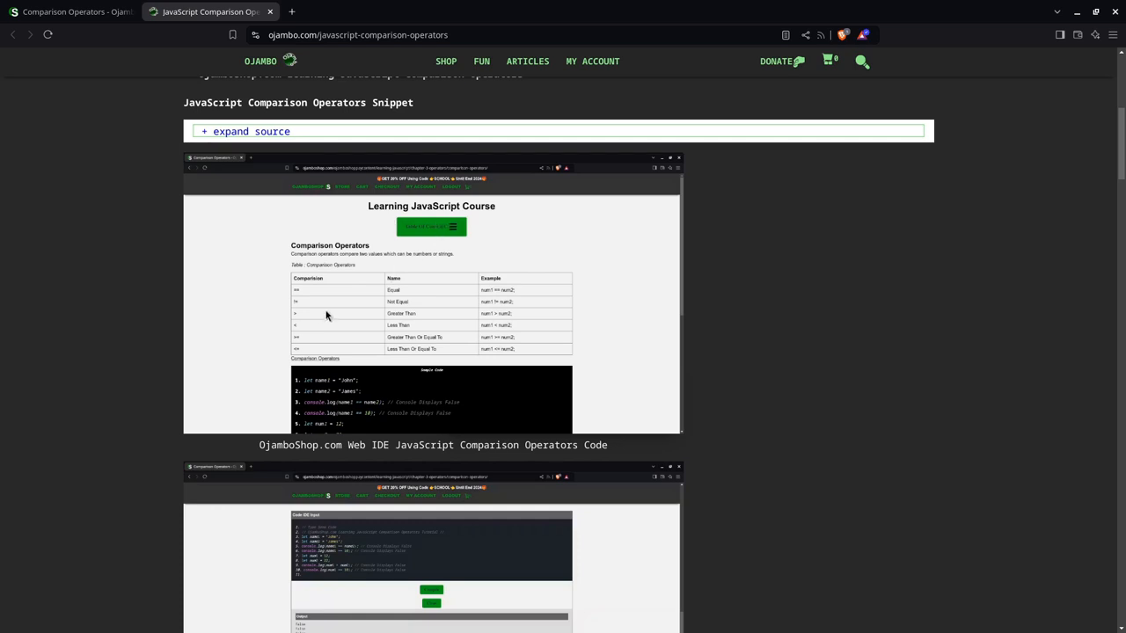
scroll("down", 3)
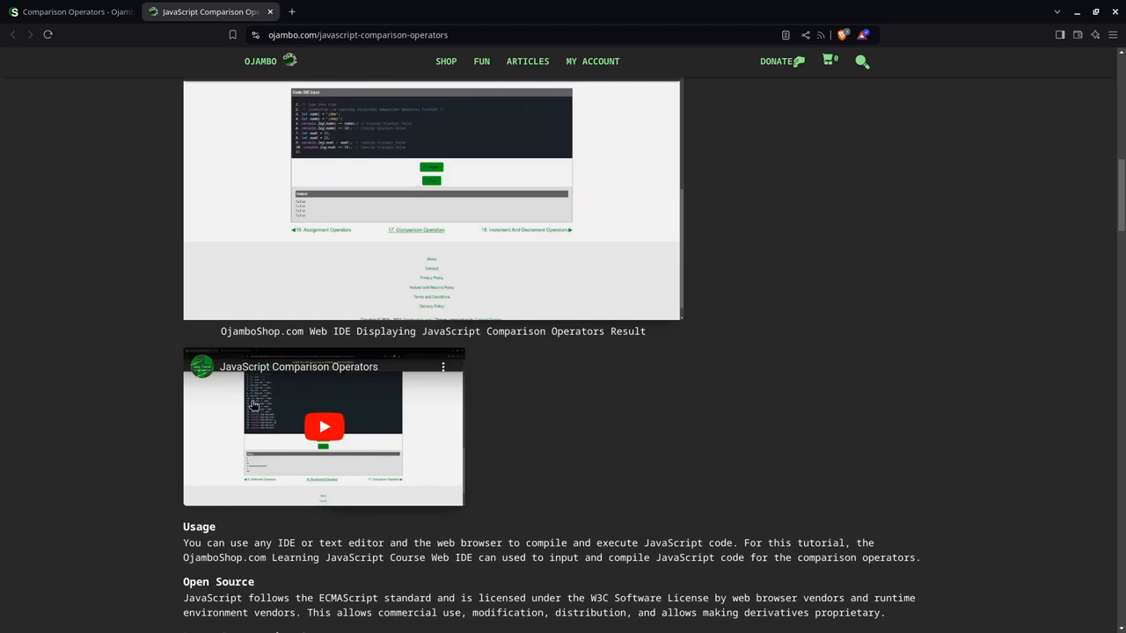
scroll("down", 3)
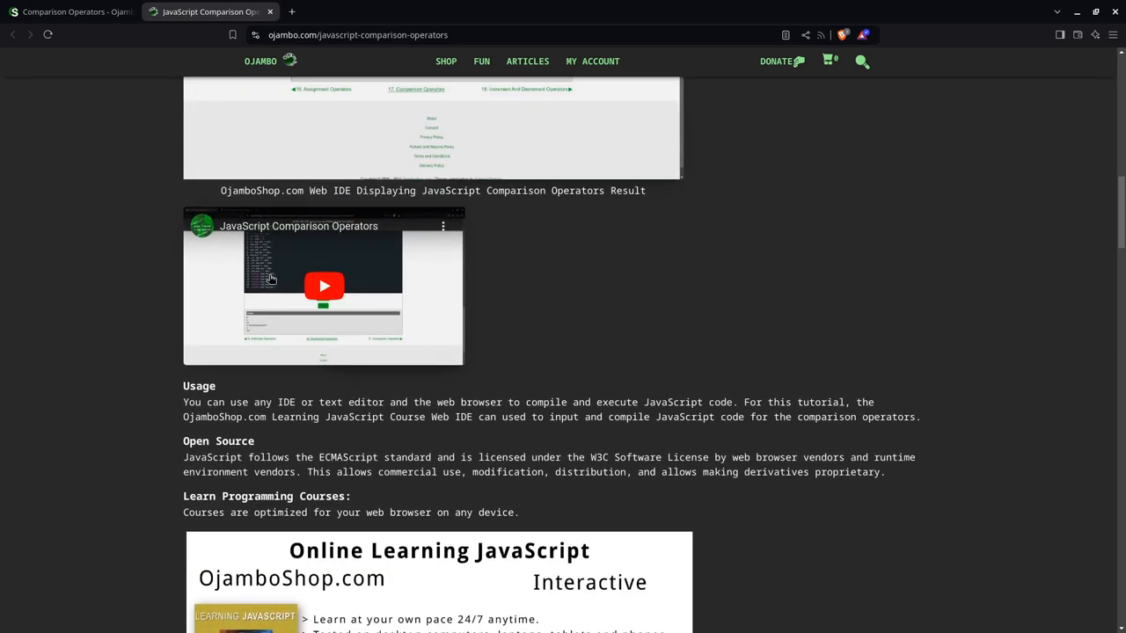
mouse_move(250, 343)
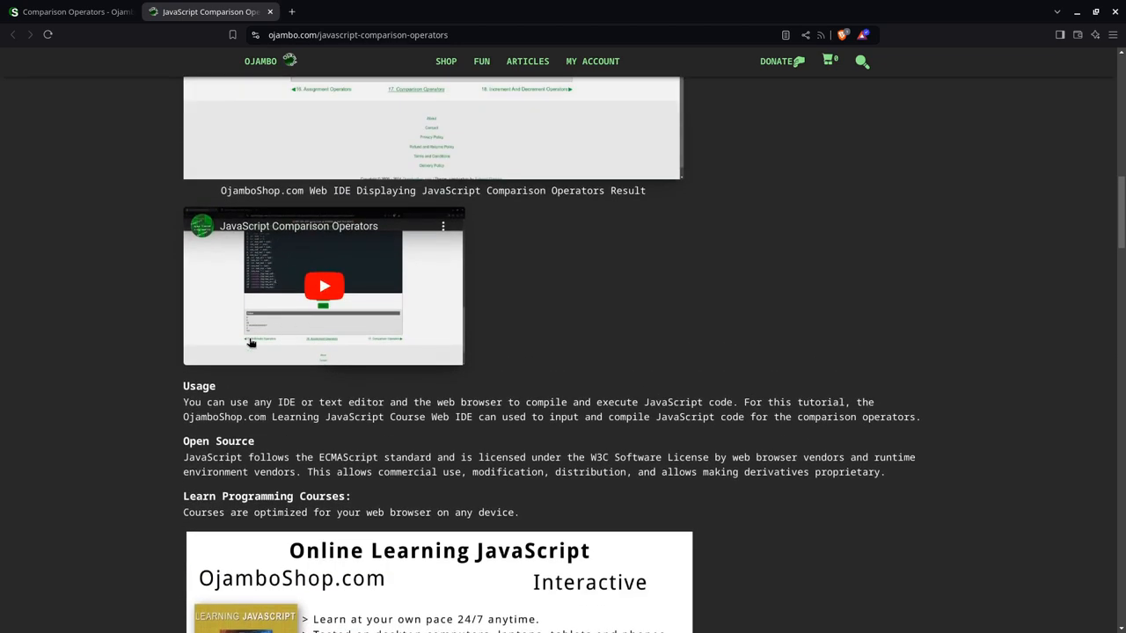
mouse_move(244, 349)
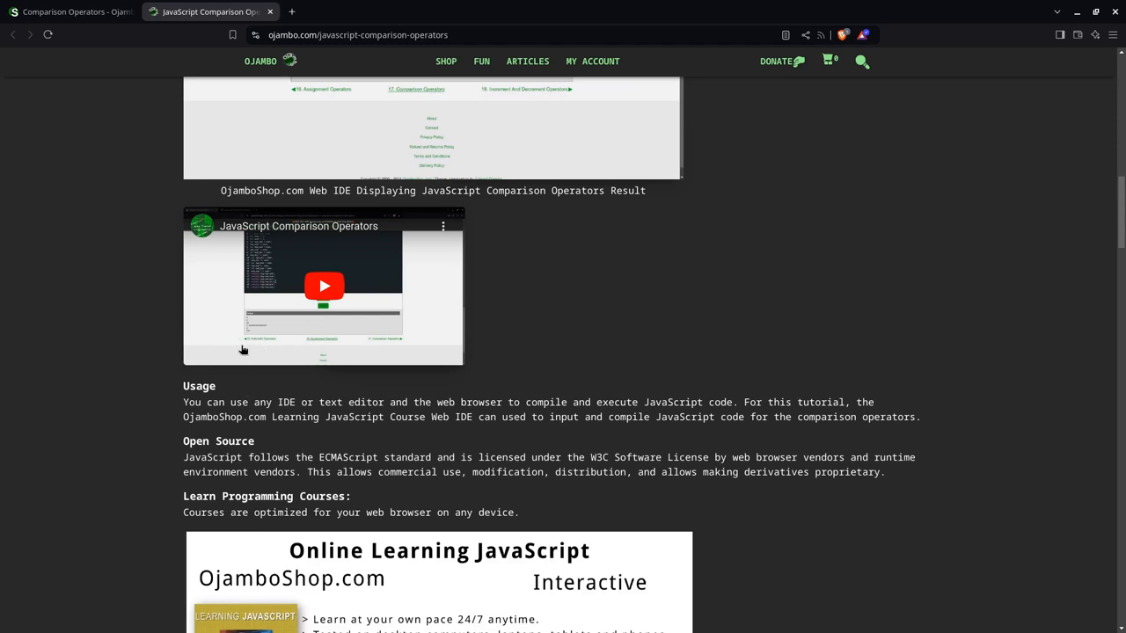
mouse_move(242, 336)
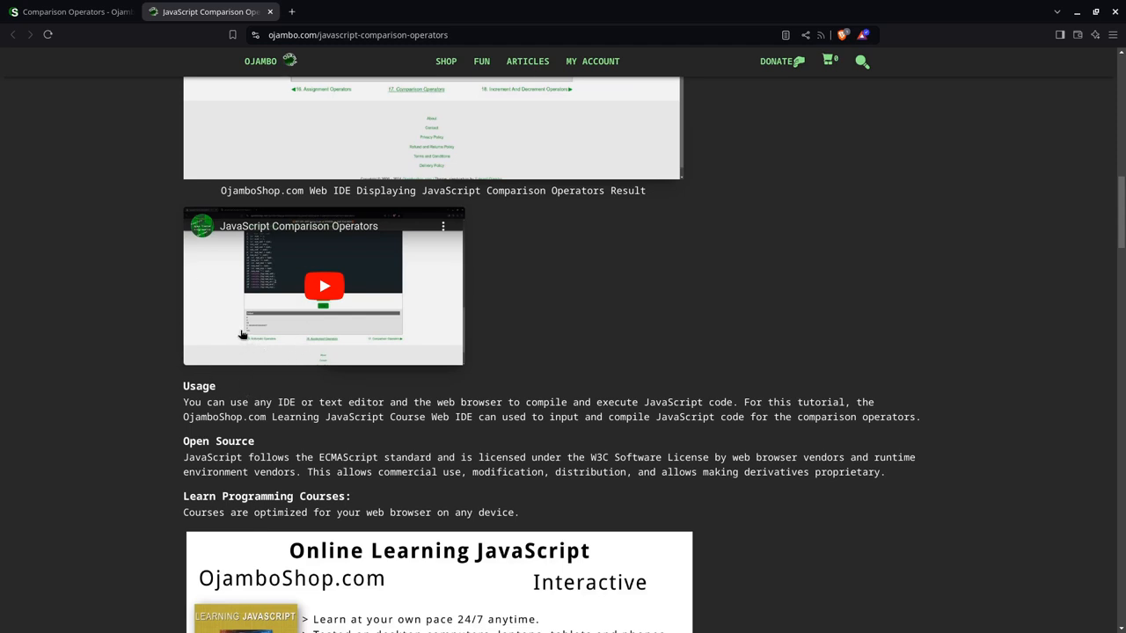
mouse_move(224, 409)
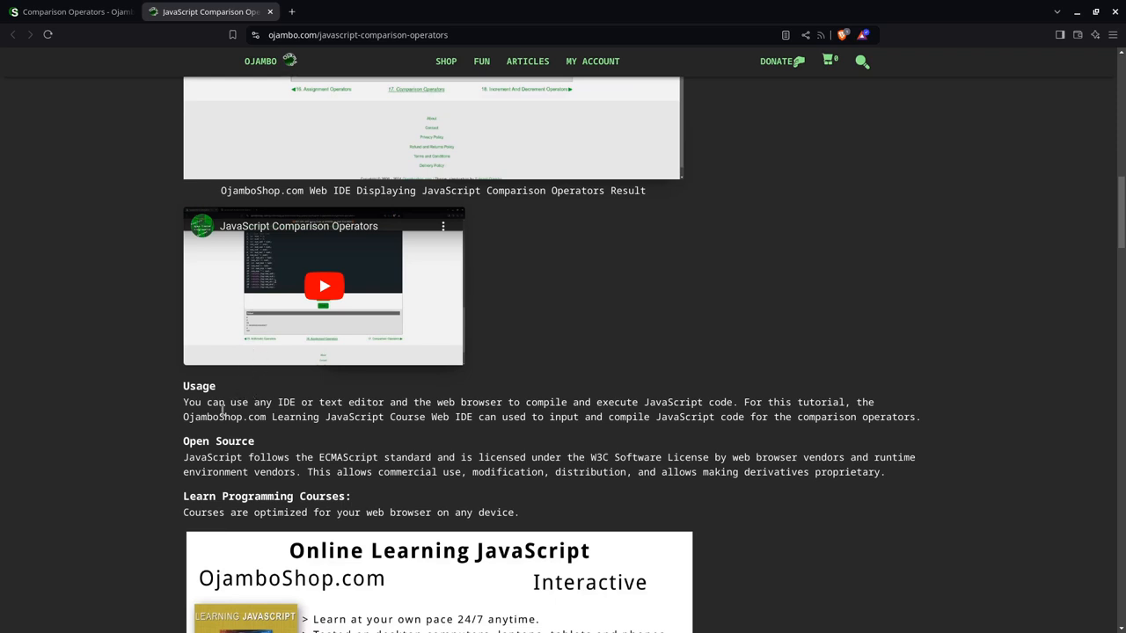
mouse_move(224, 407)
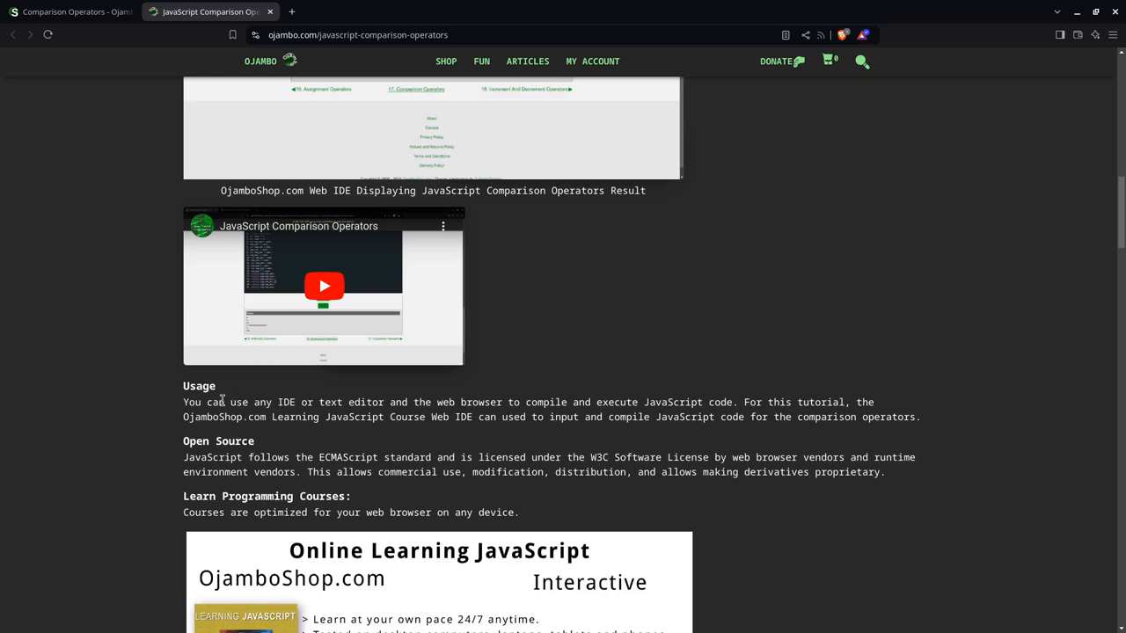
scroll("down", 3)
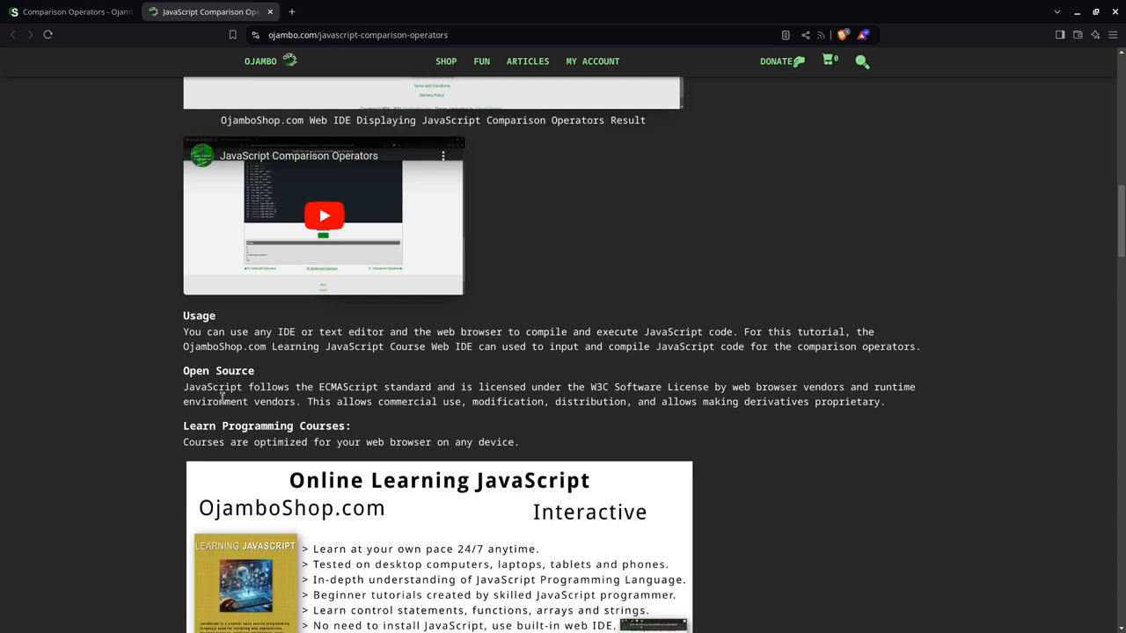
scroll("down", 3)
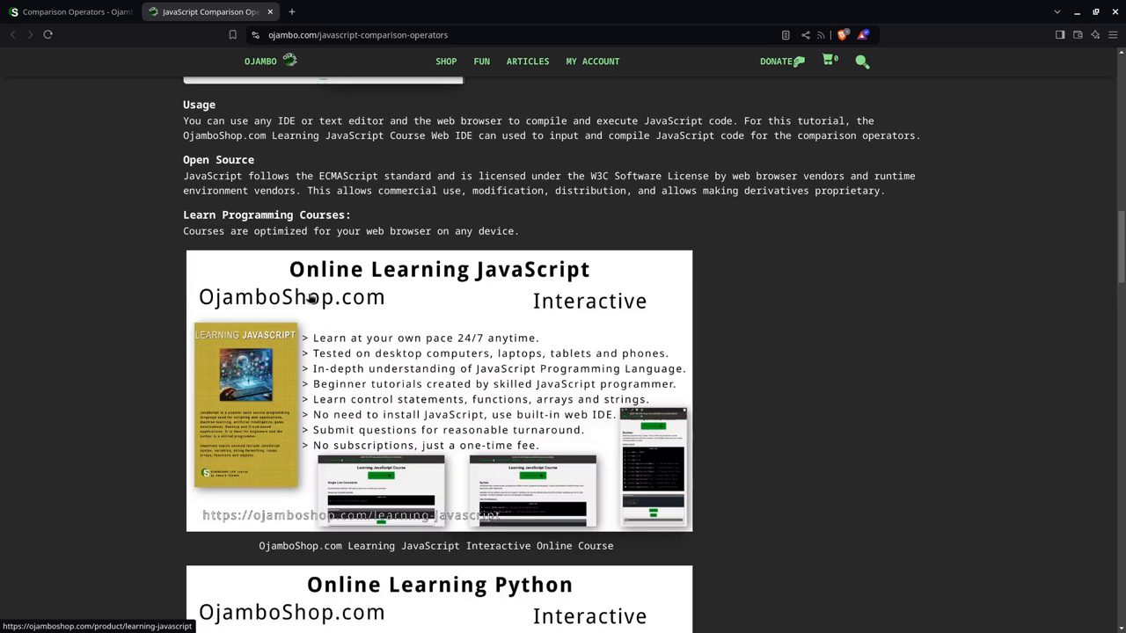
- Scroll past the Python and PHP course promos to the Learn Programming Ebooks section
scroll("down", 3)
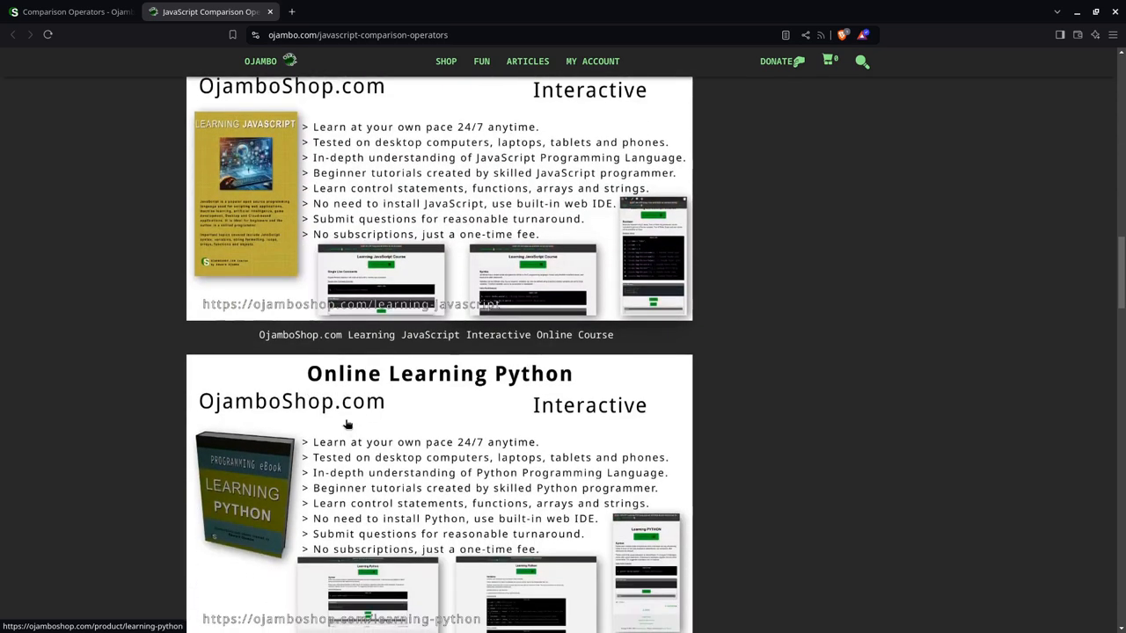
scroll("down", 3)
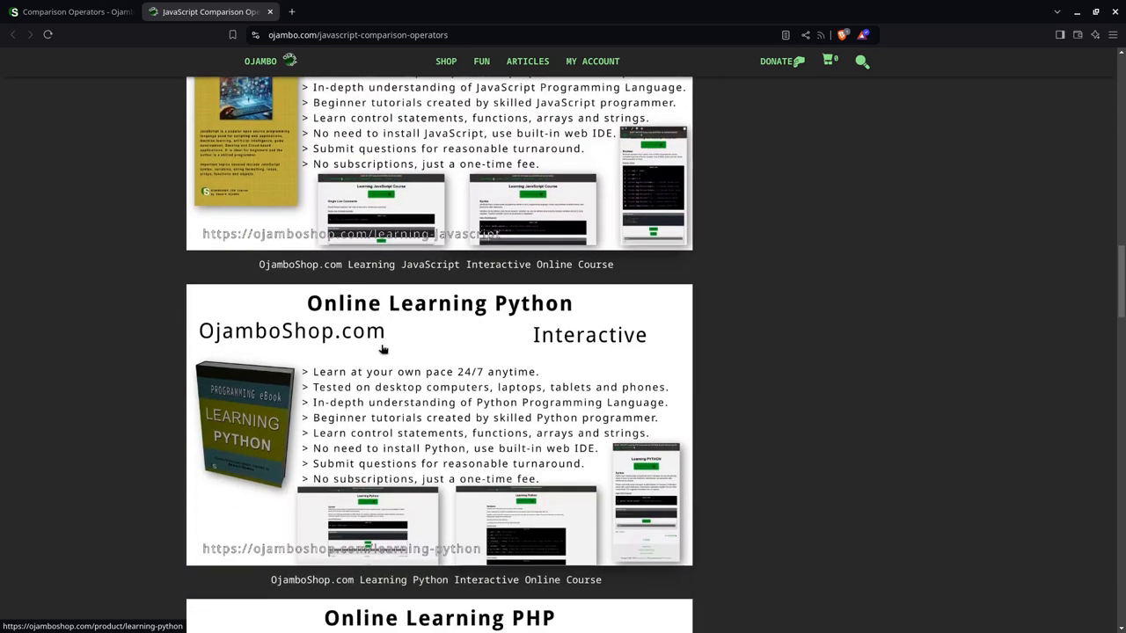
mouse_move(325, 331)
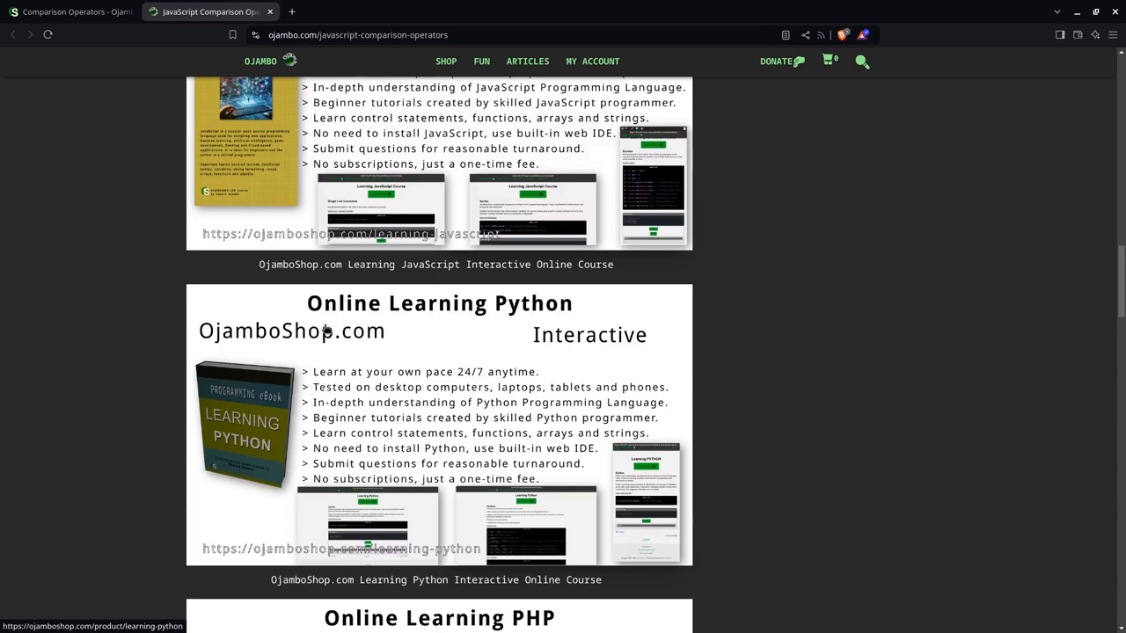
mouse_move(325, 339)
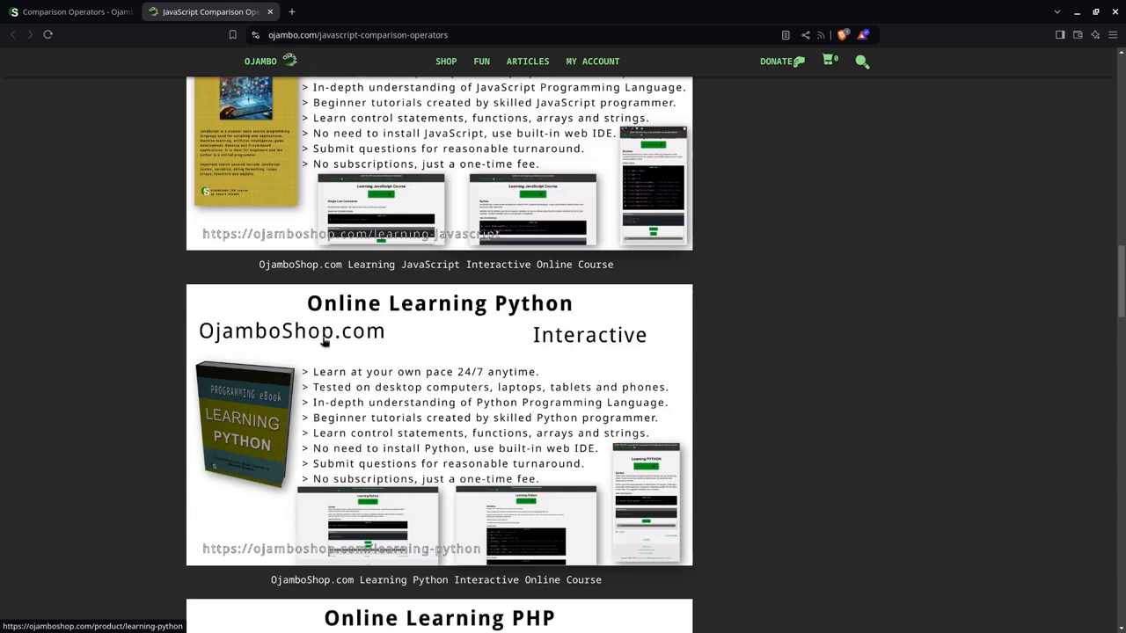
scroll("down", 3)
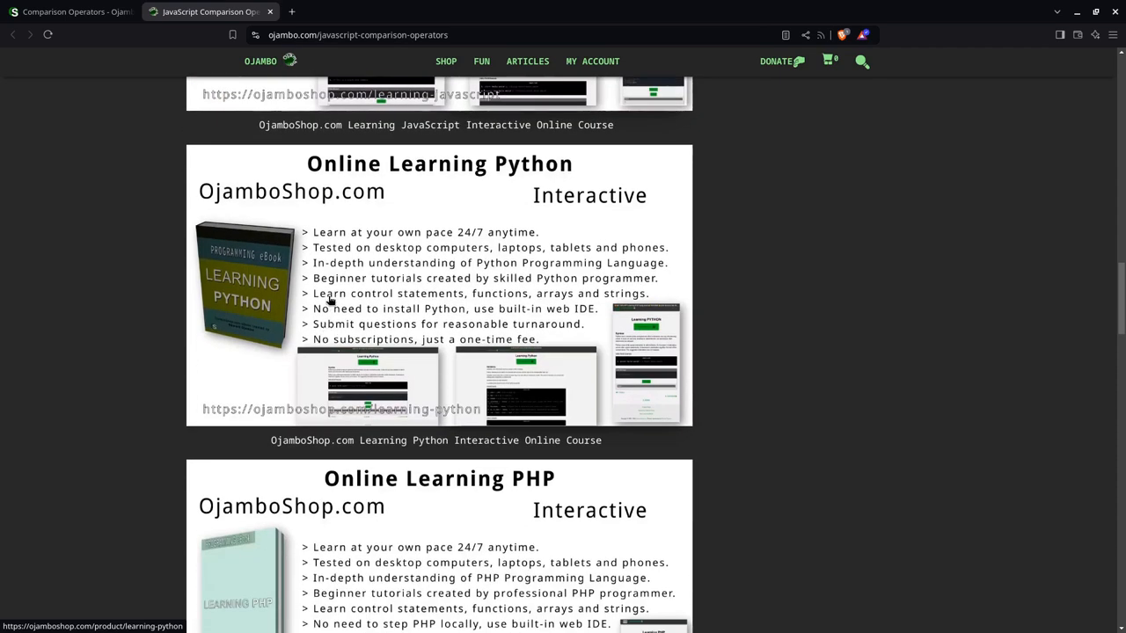
scroll("down", 3)
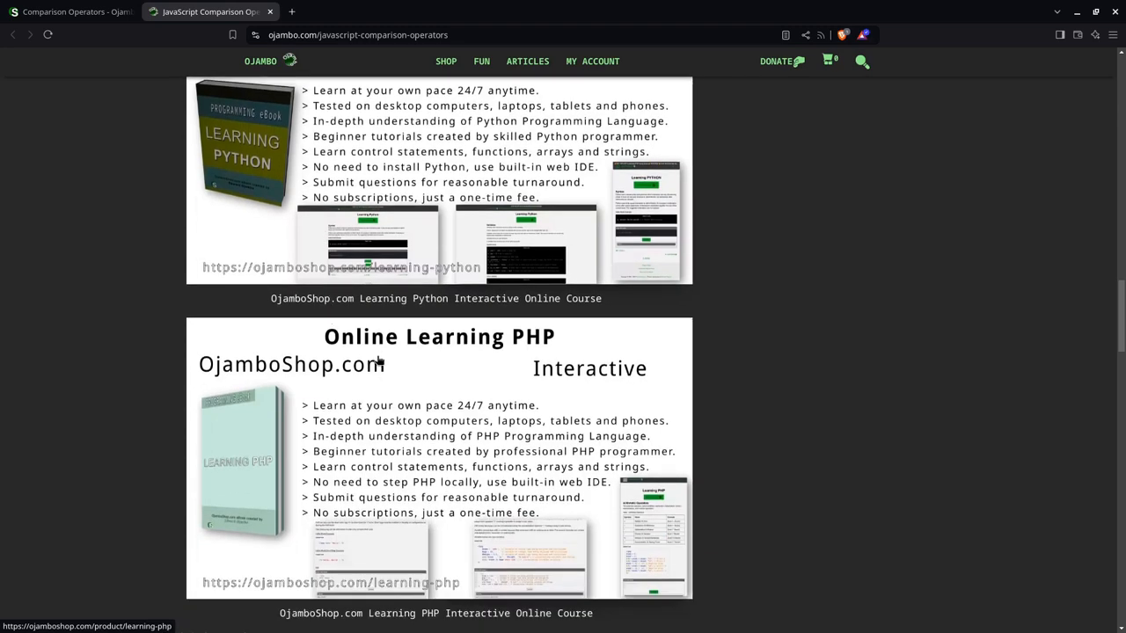
scroll("down", 3)
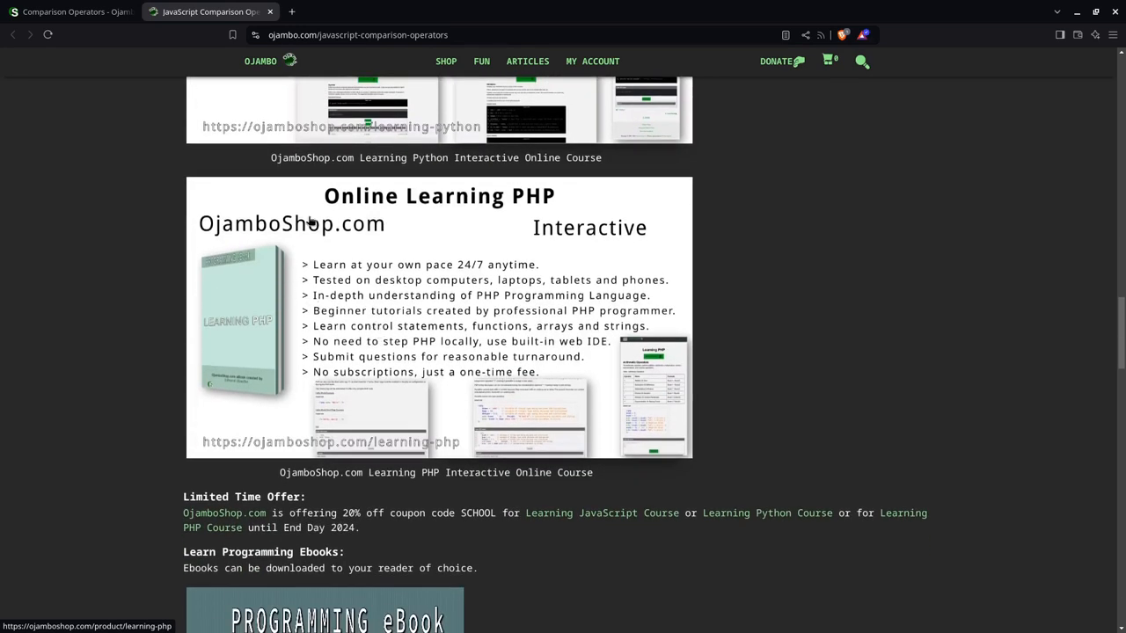
mouse_move(392, 243)
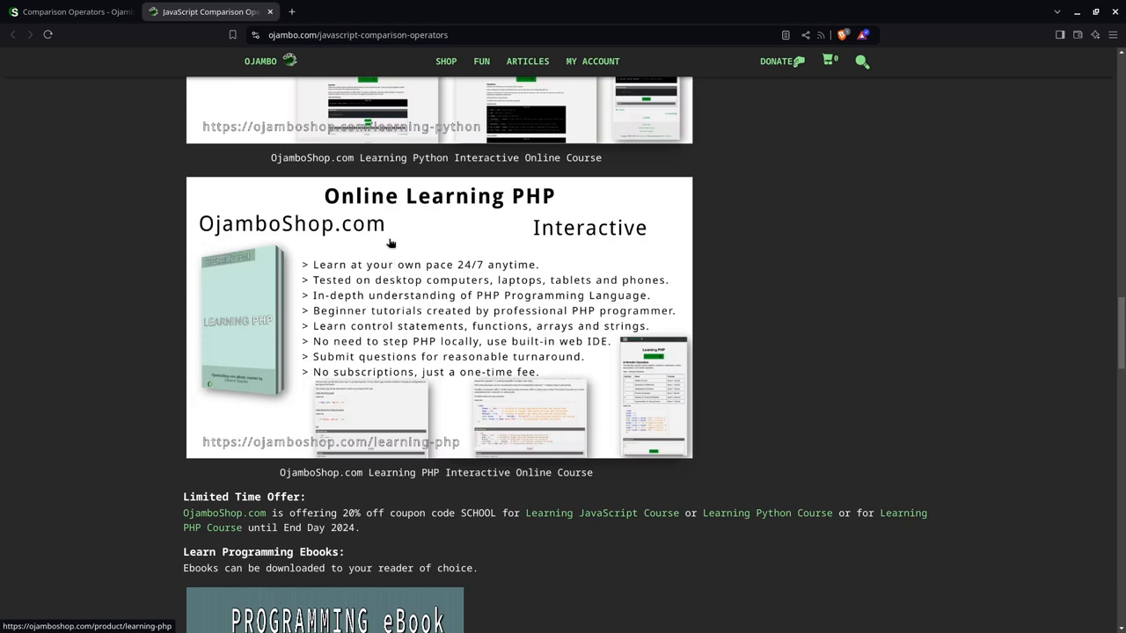
scroll("down", 3)
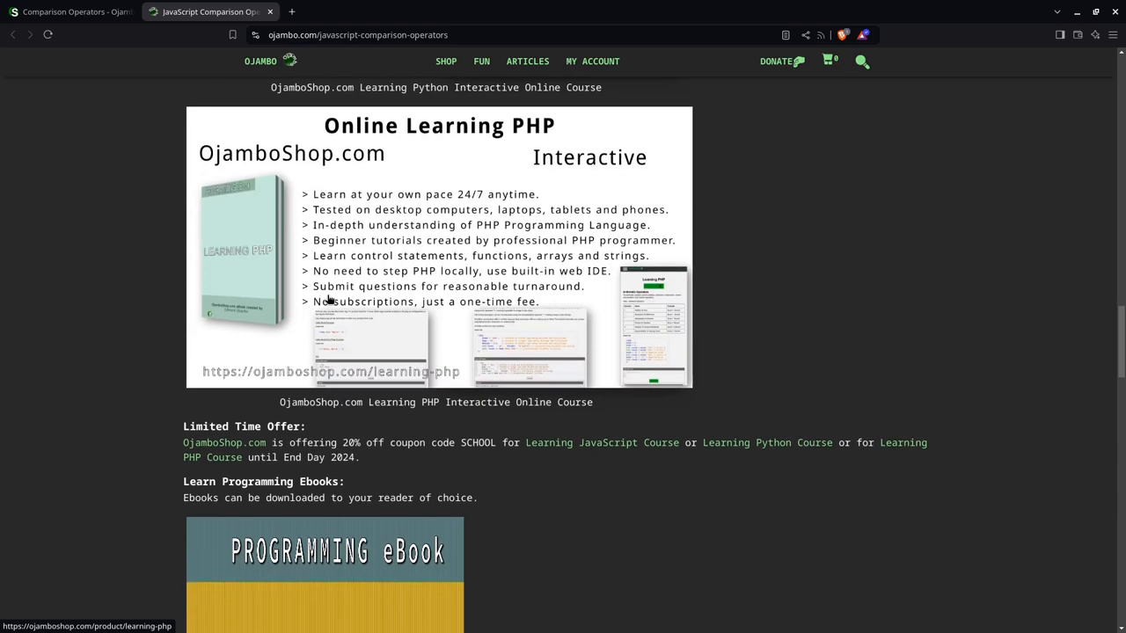
scroll("down", 3)
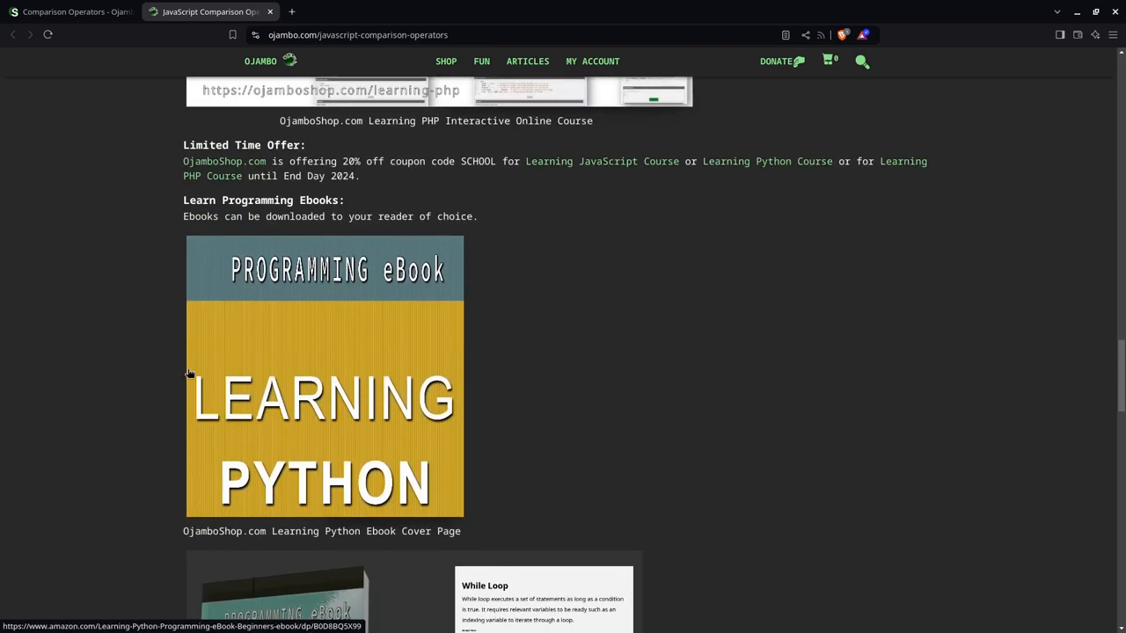
mouse_move(326, 264)
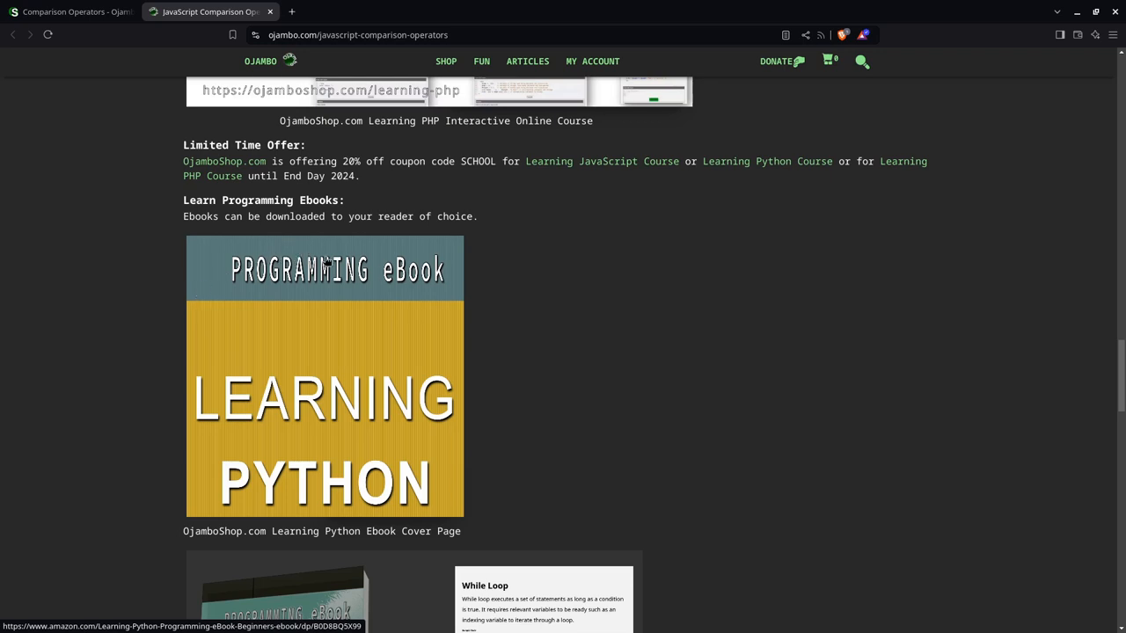
mouse_move(345, 354)
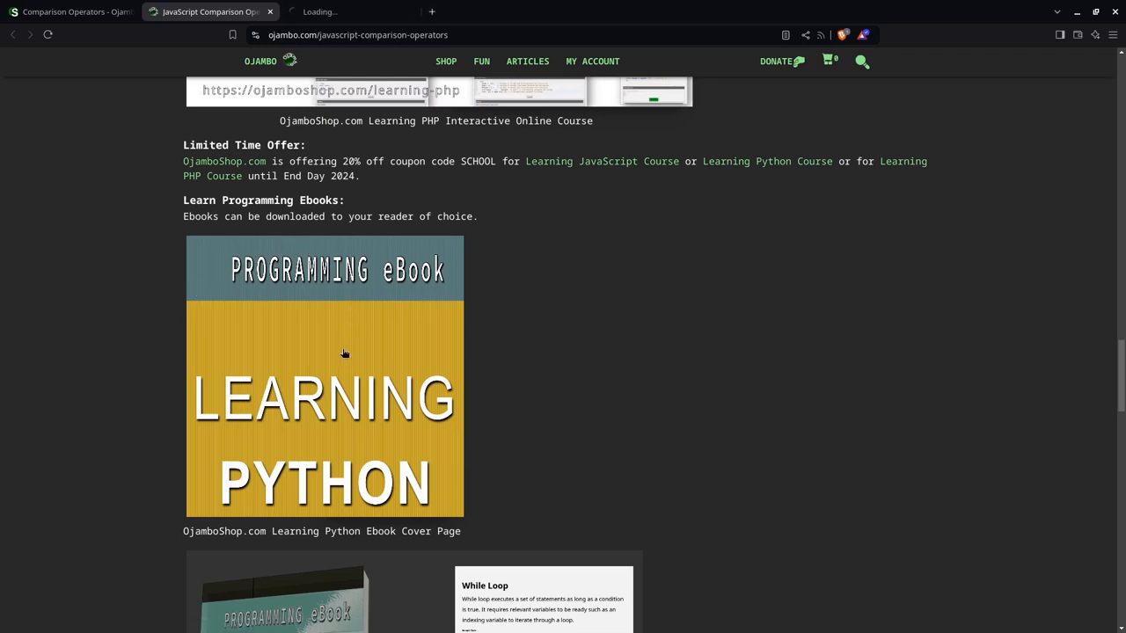
- Open the Learning Python ebook, close the Learning PHP tab, and scroll to Conclusion
left_click(344, 354)
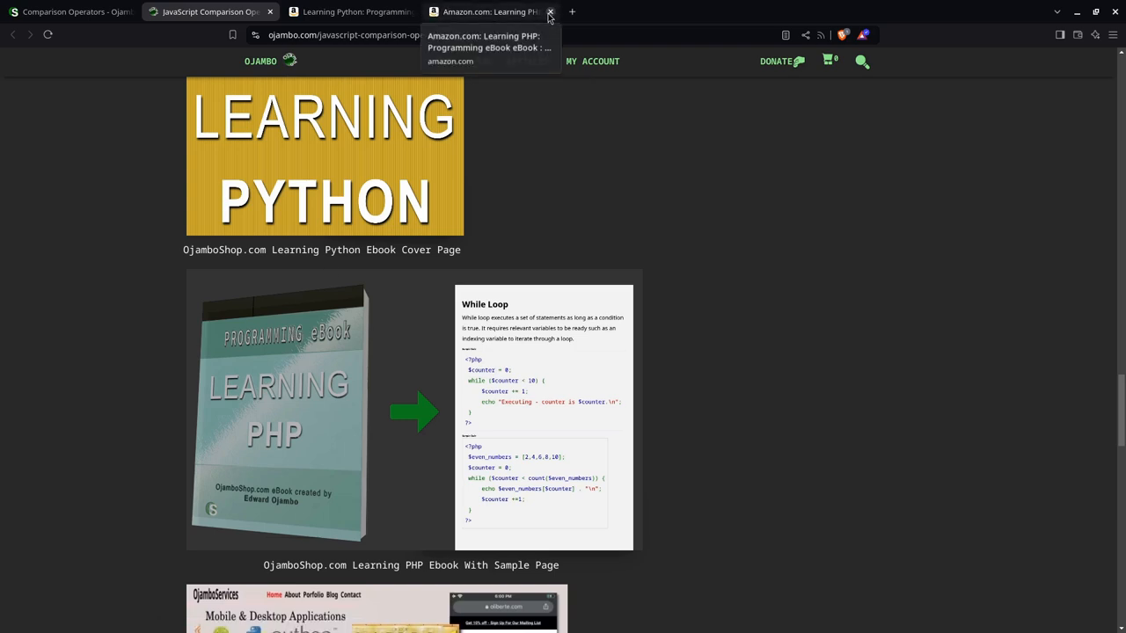
left_click(550, 11)
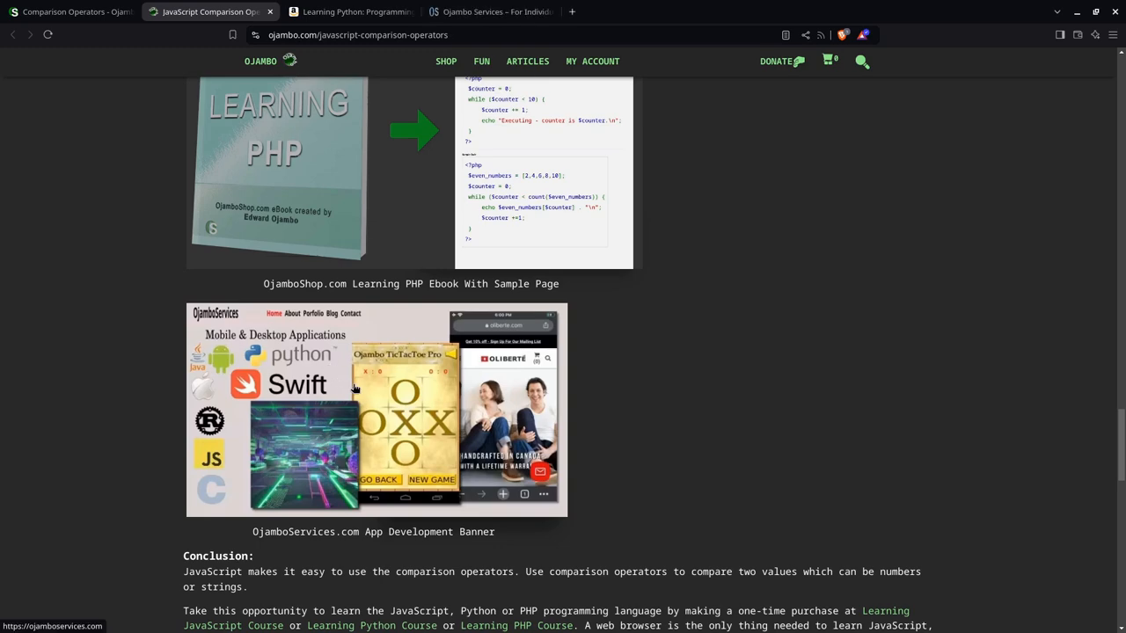
scroll("down", 3)
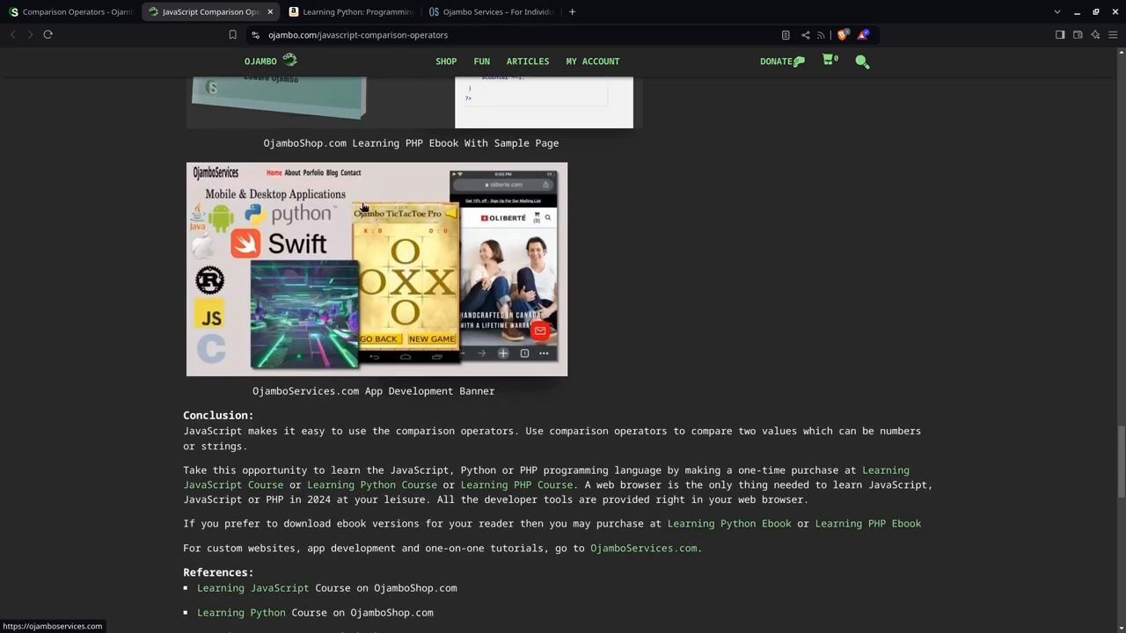
scroll("down", 3)
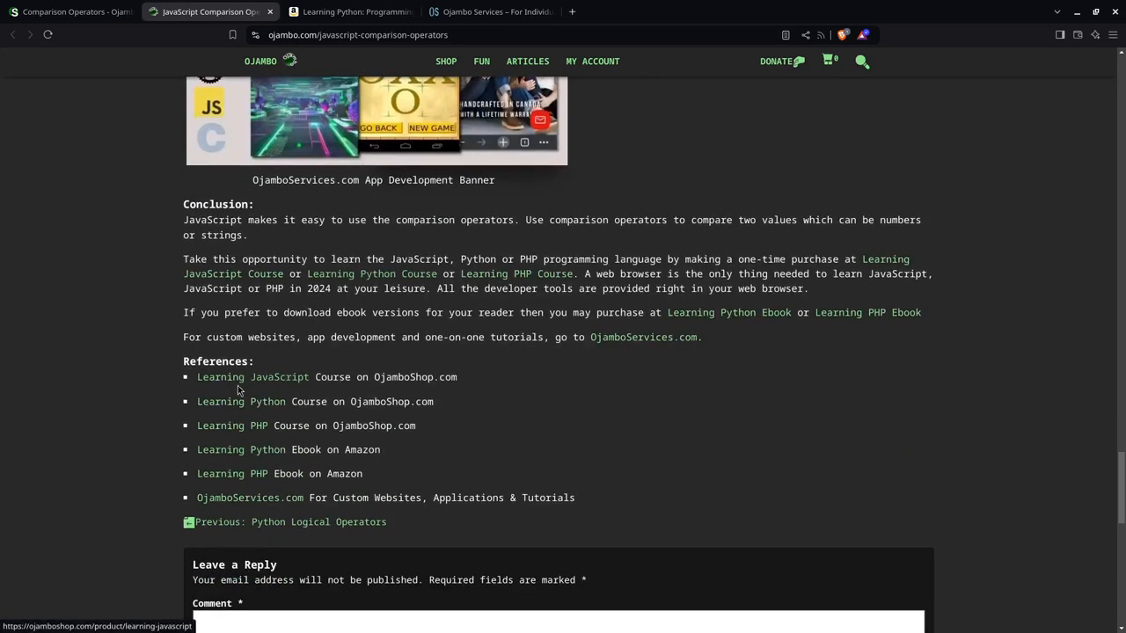
mouse_move(284, 391)
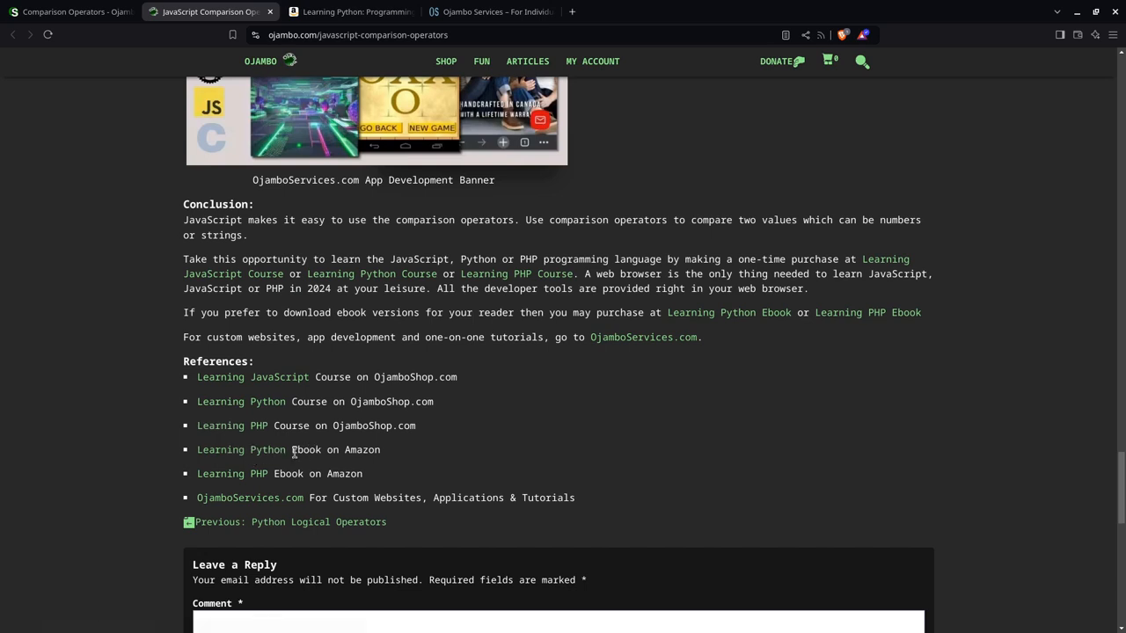
mouse_move(231, 473)
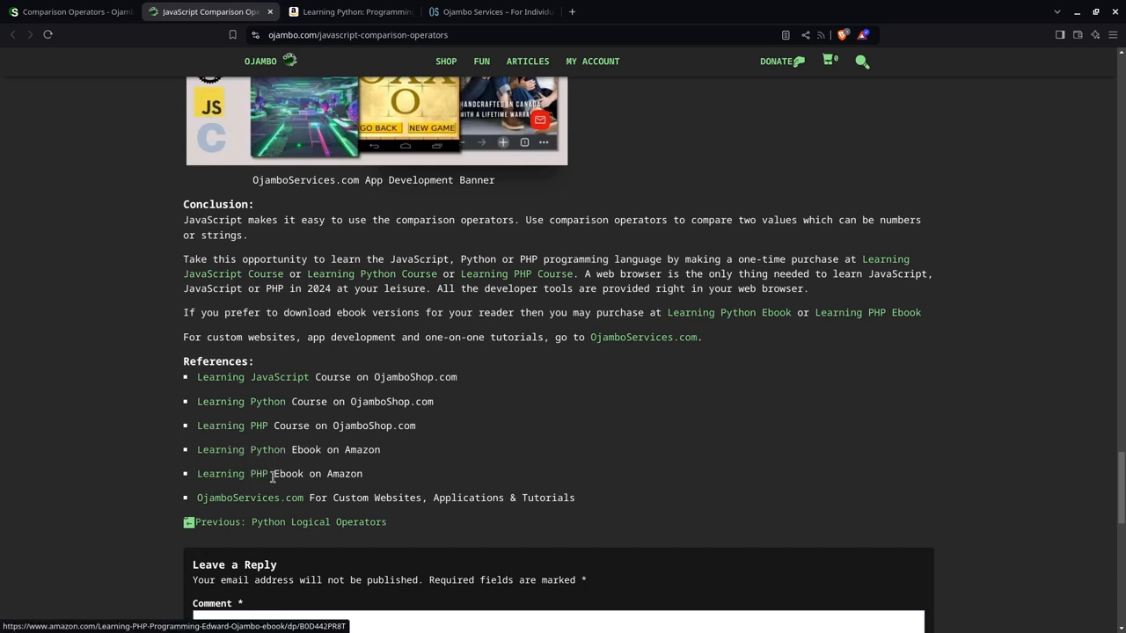
mouse_move(352, 364)
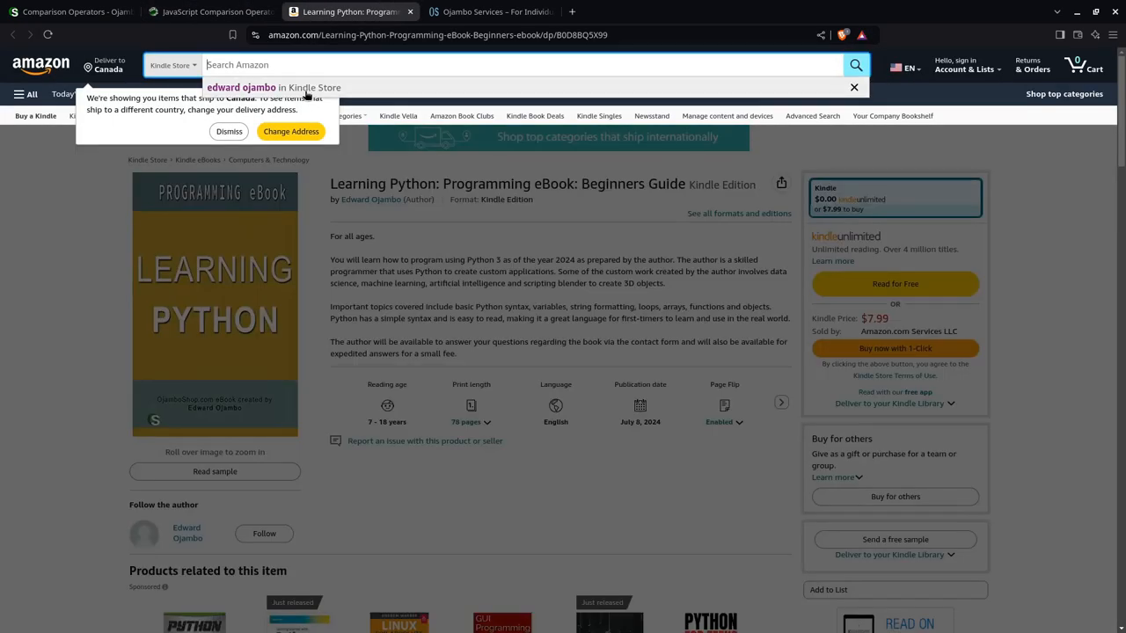
- Browse Edward Ojambo's Amazon author store of Learning Python and Learning PHP ebooks
left_click(240, 87)
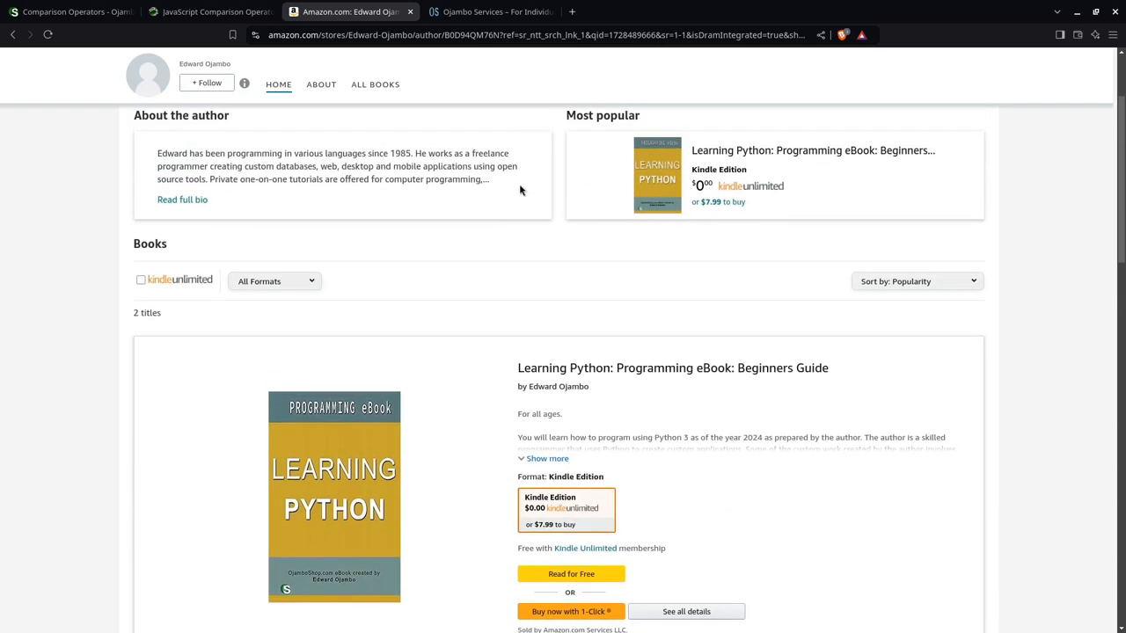
mouse_move(708, 167)
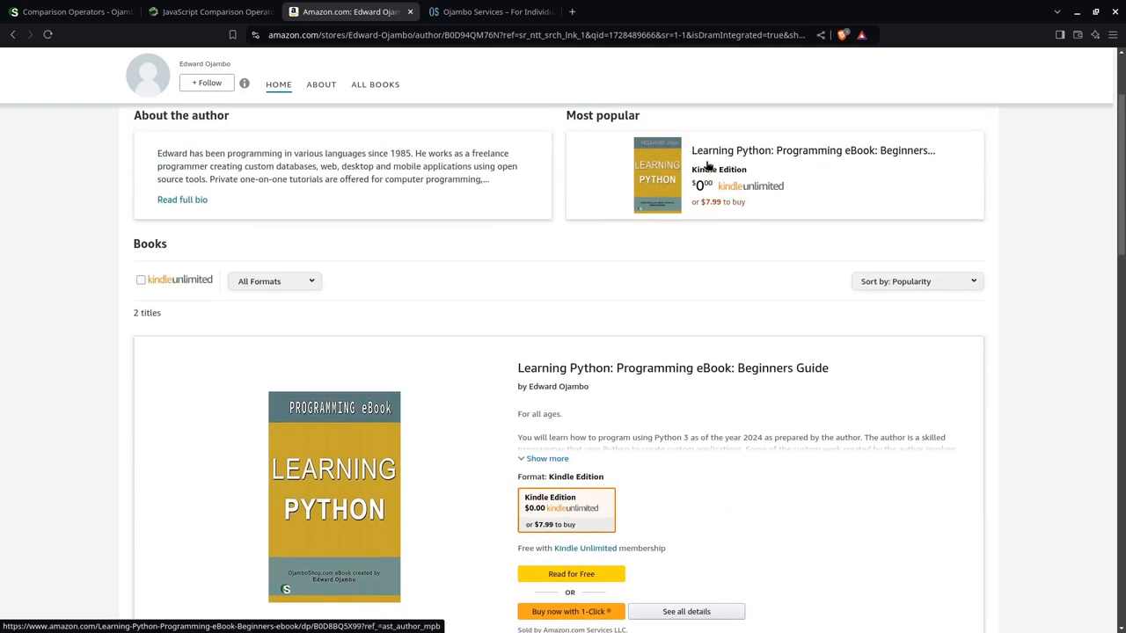
mouse_move(718, 211)
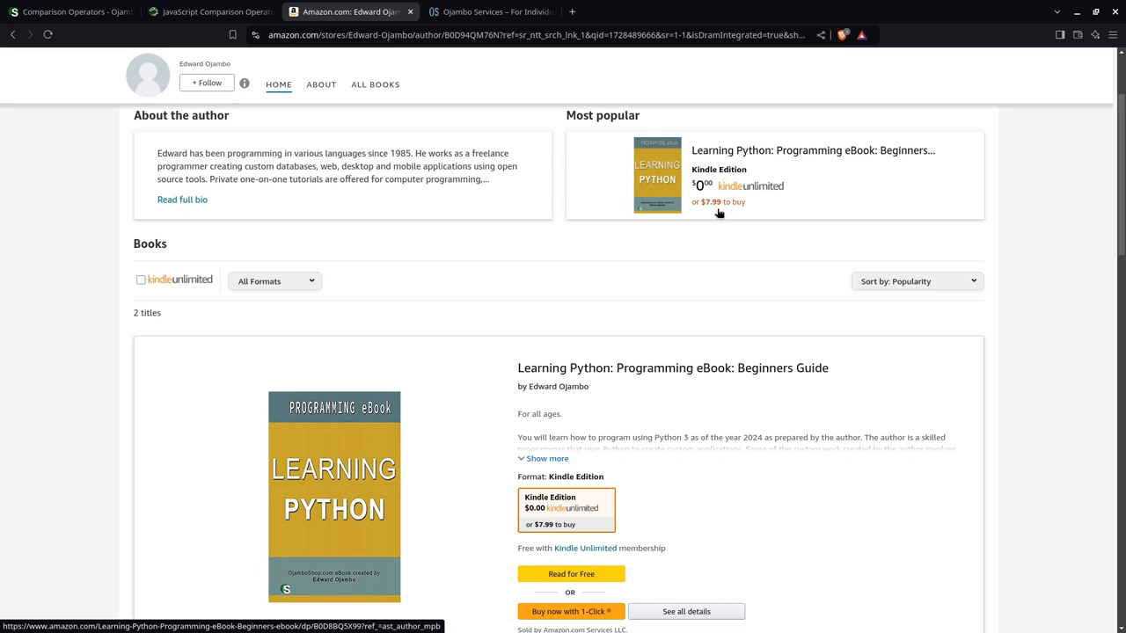
scroll("down", 3)
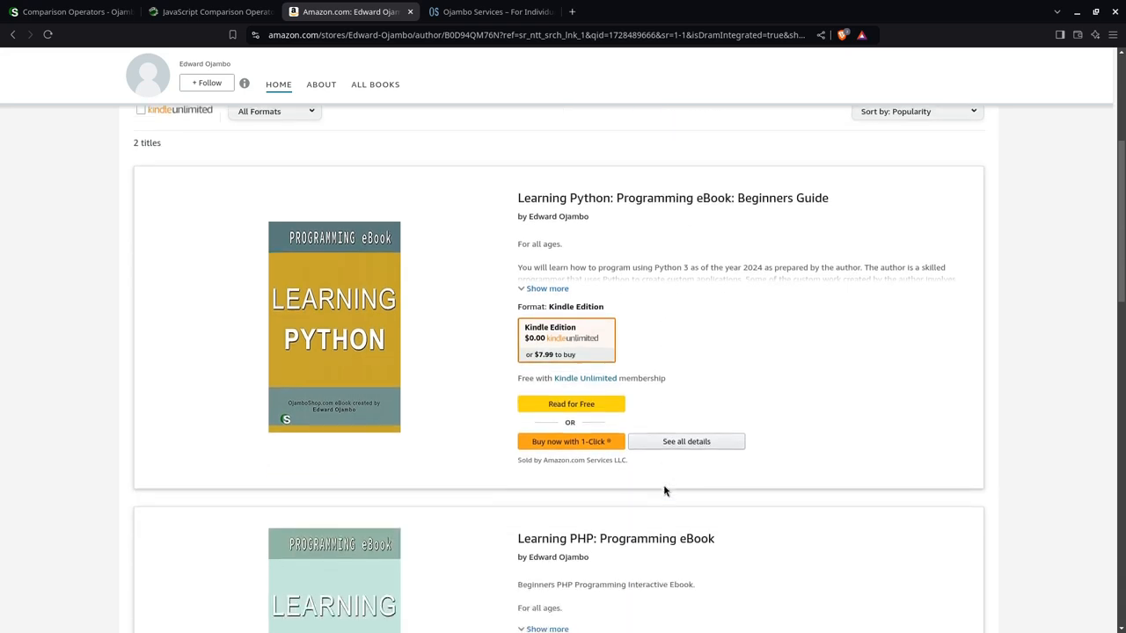
scroll("down", 3)
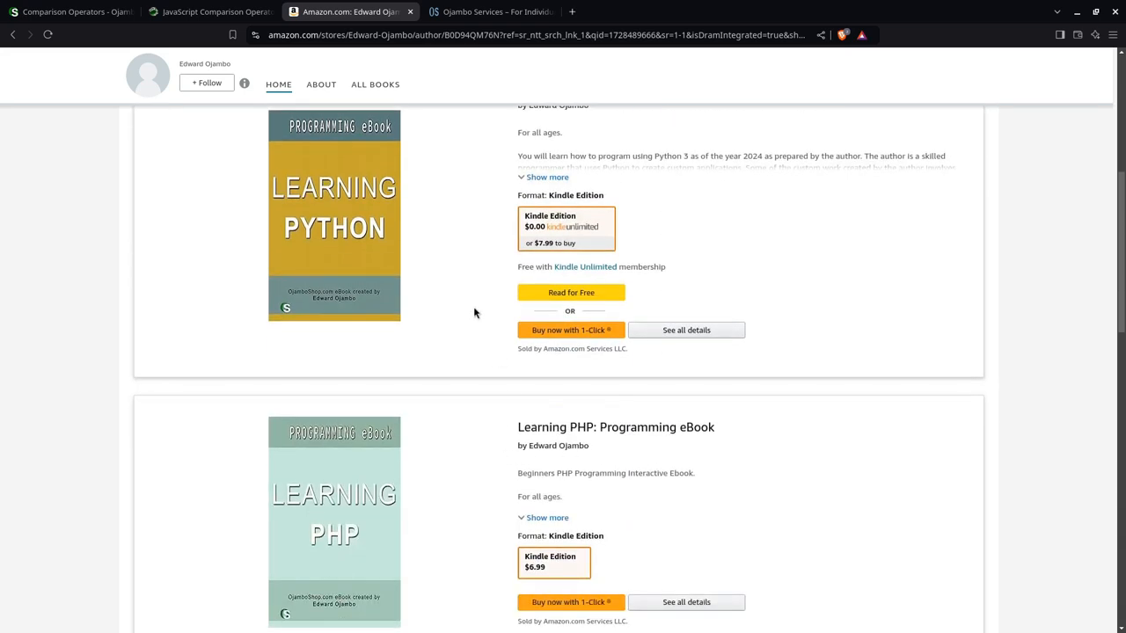
scroll("down", 3)
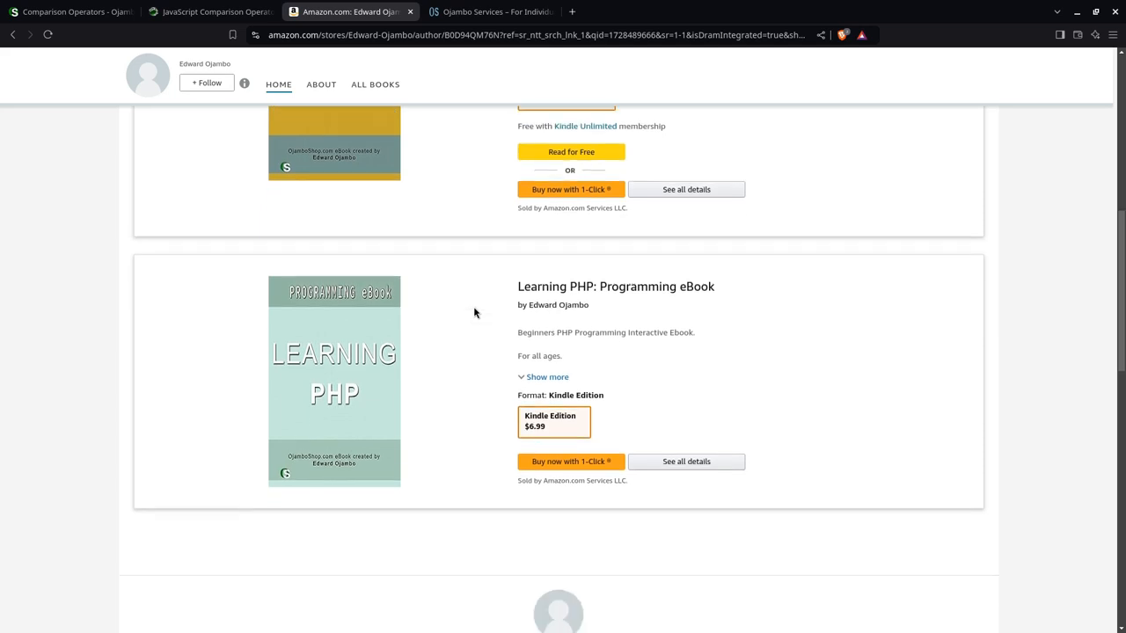
mouse_move(401, 352)
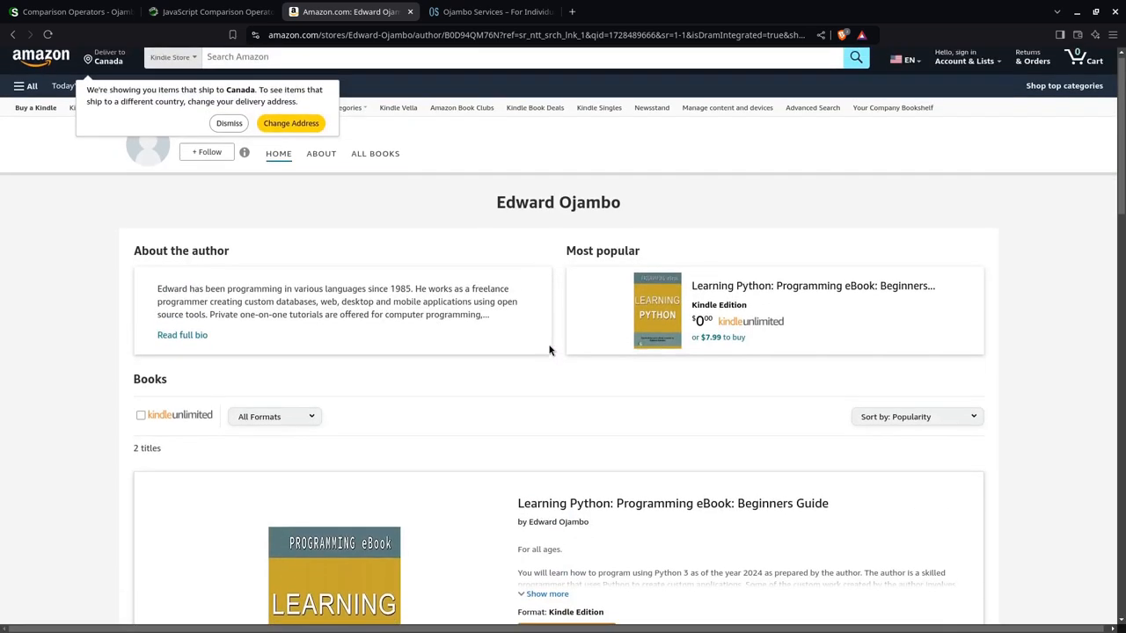
left_click(490, 12)
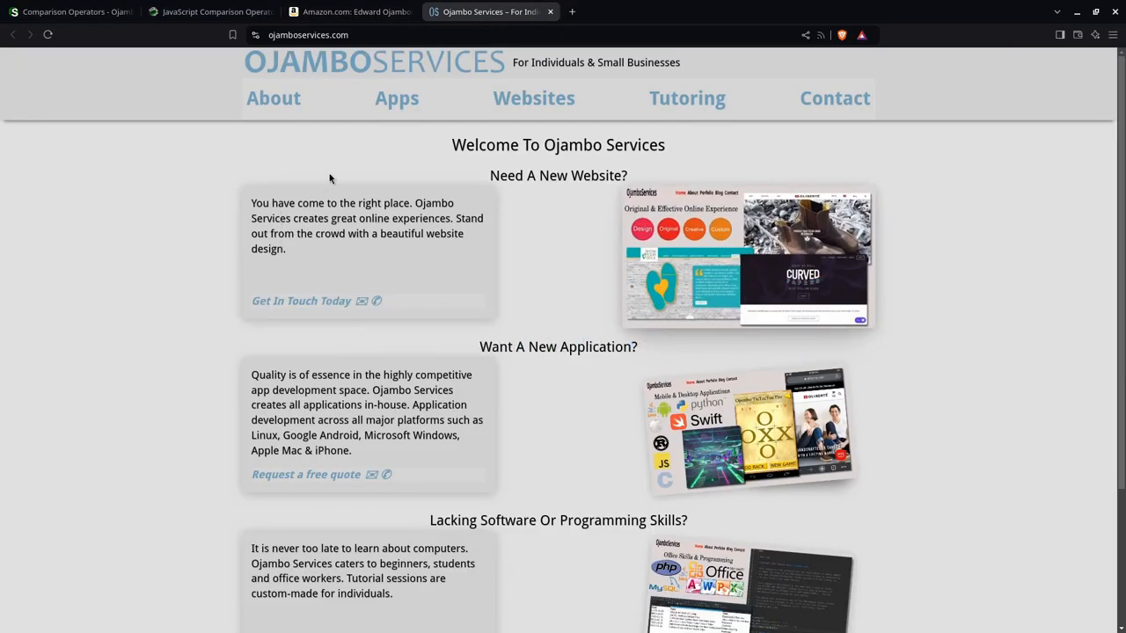
mouse_move(407, 238)
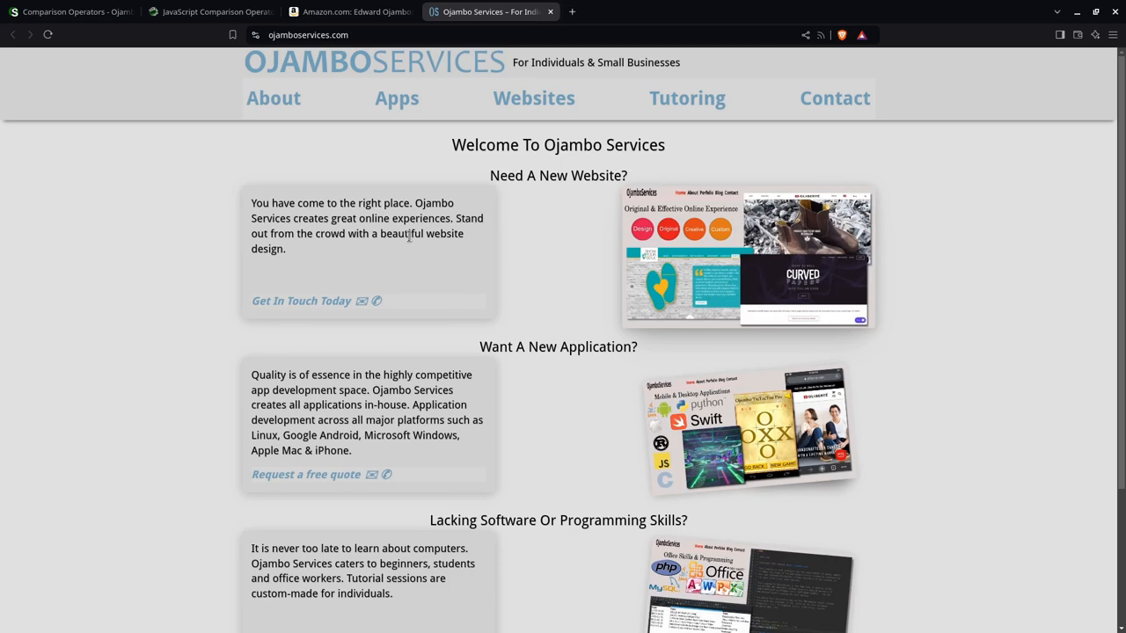
- Scroll to the Ojambo Services footer and open the Contact request form
scroll("down", 3)
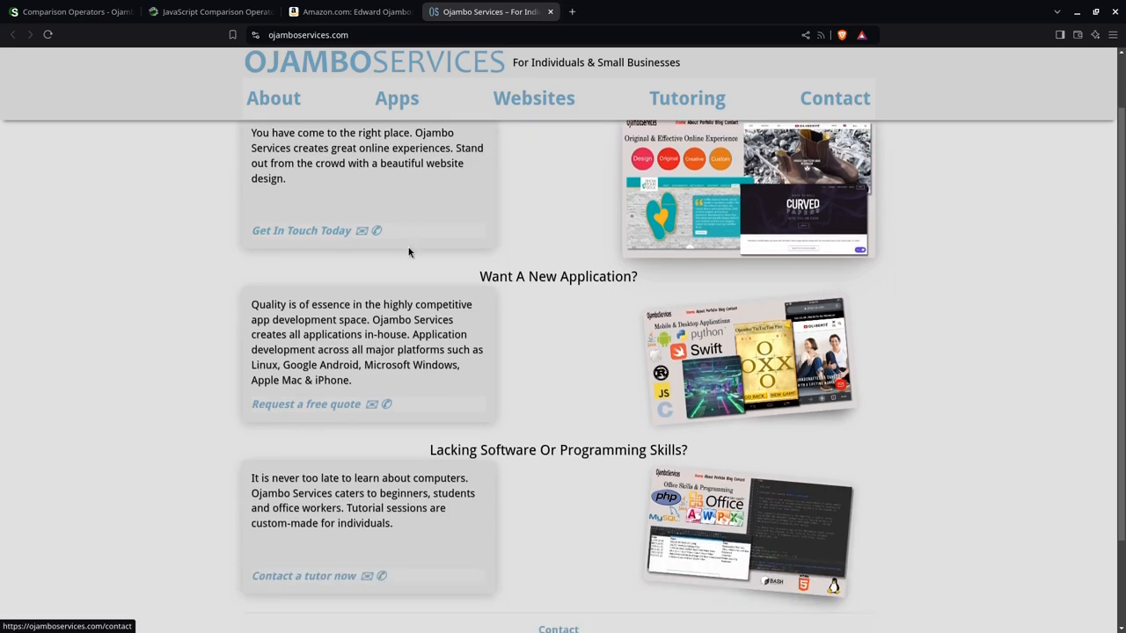
scroll("down", 3)
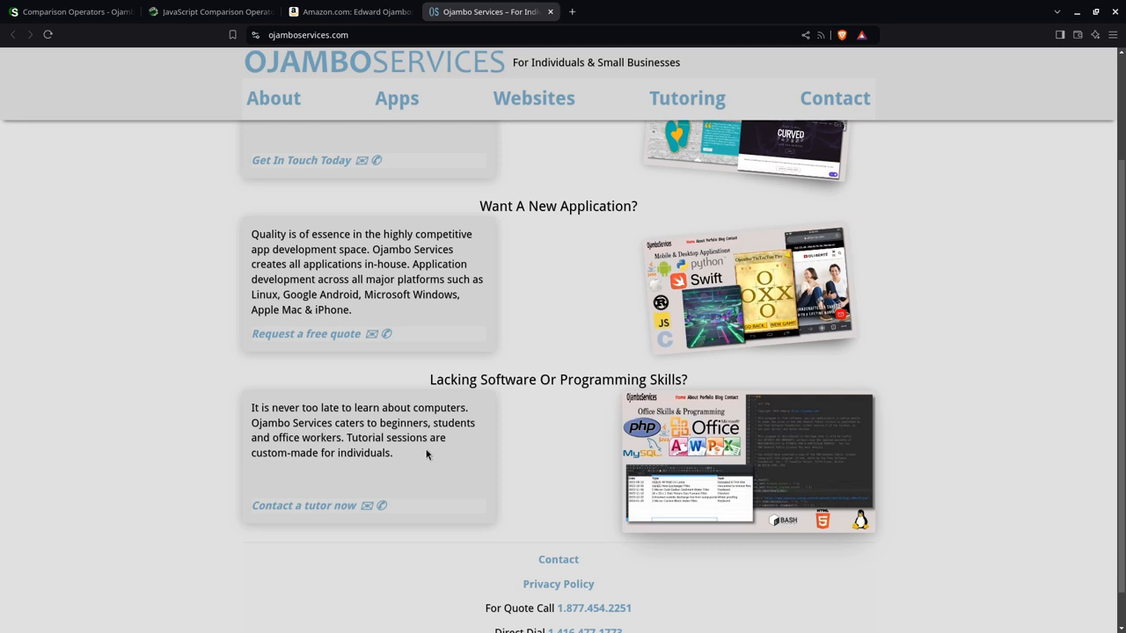
mouse_move(496, 500)
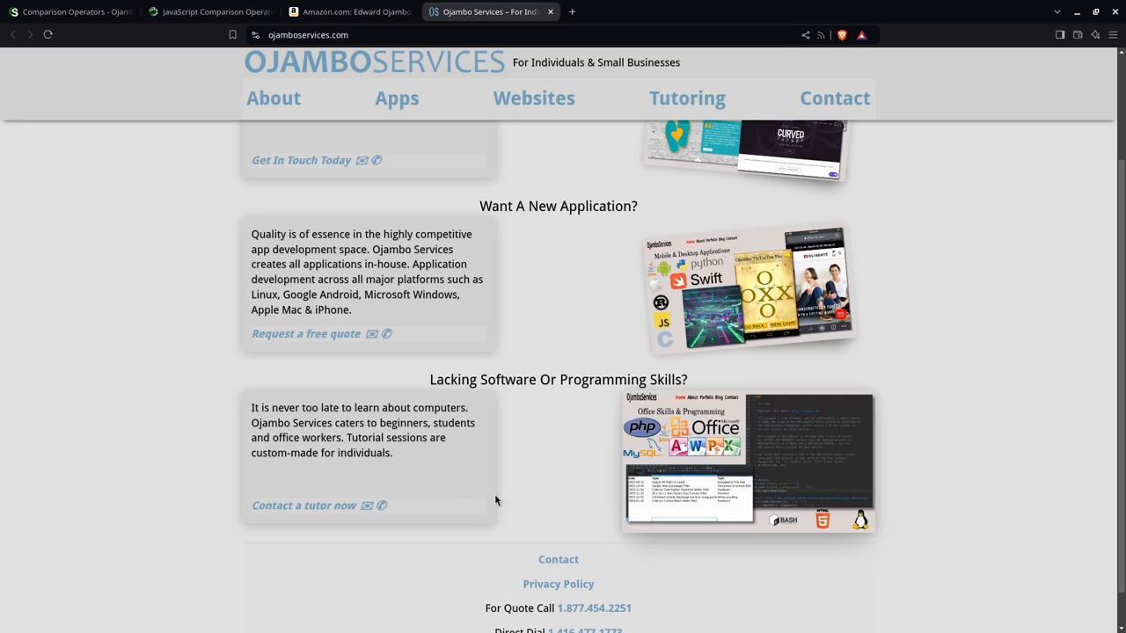
mouse_move(742, 438)
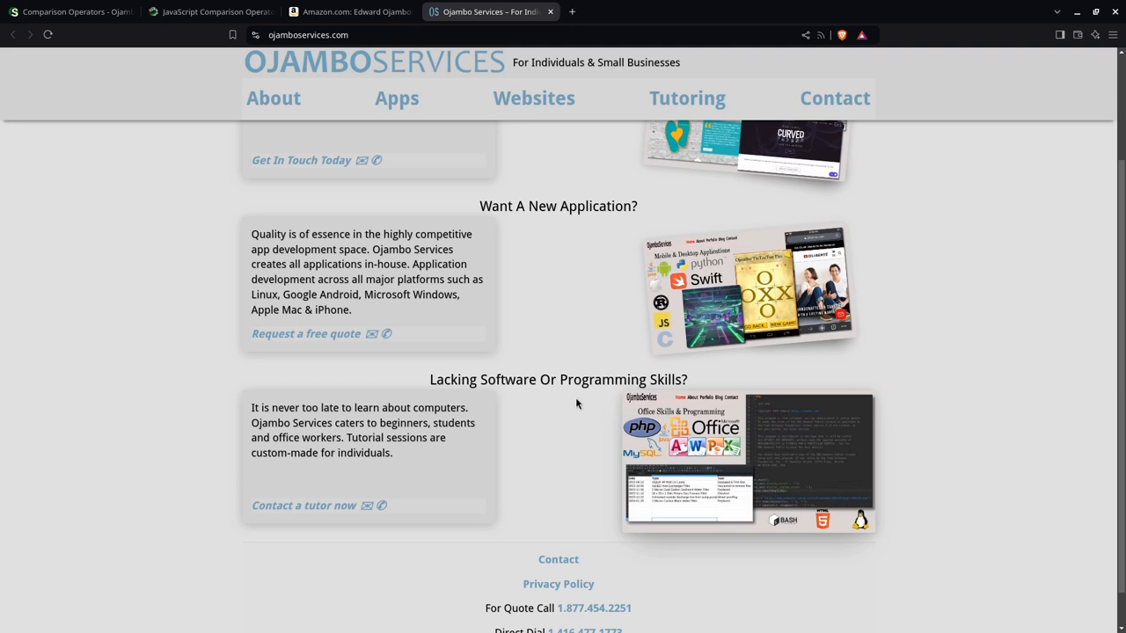
mouse_move(469, 450)
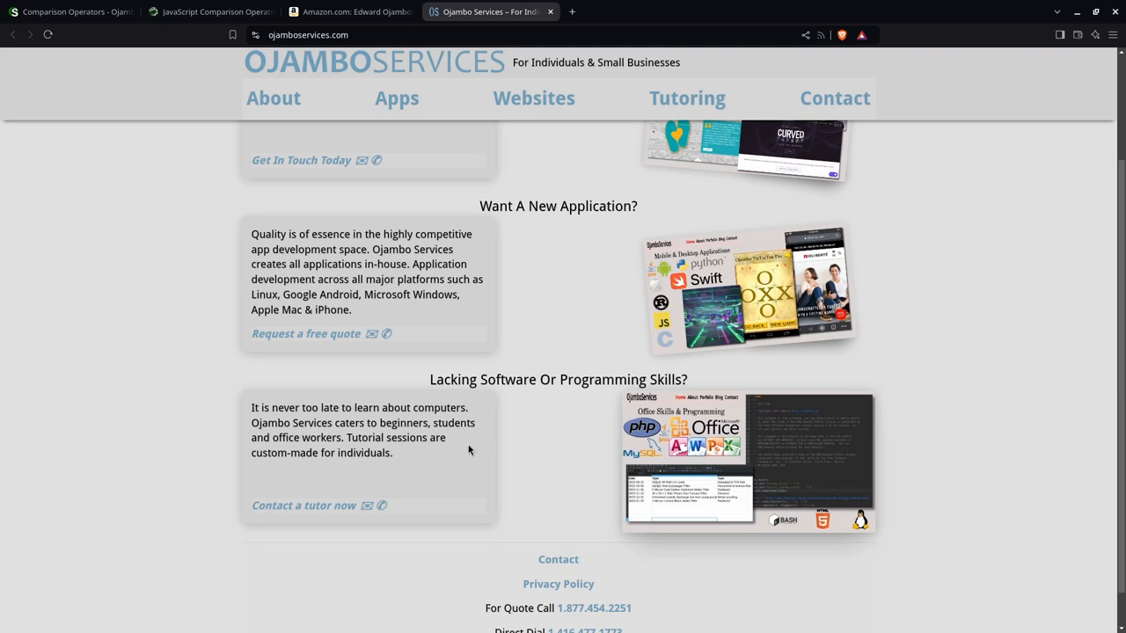
scroll("down", 3)
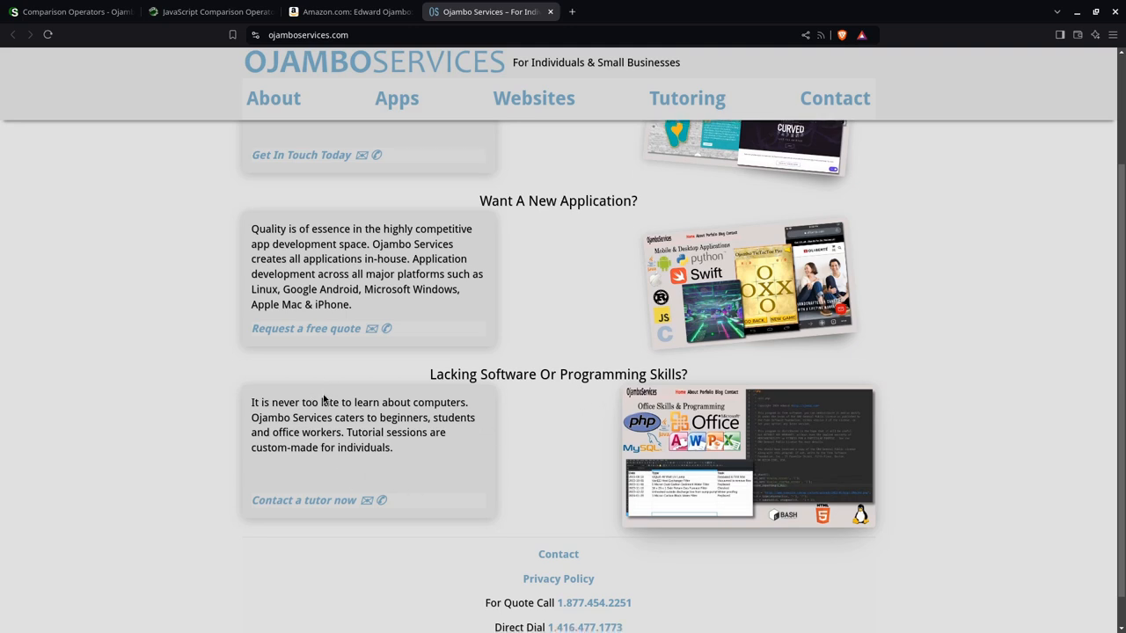
scroll("down", 3)
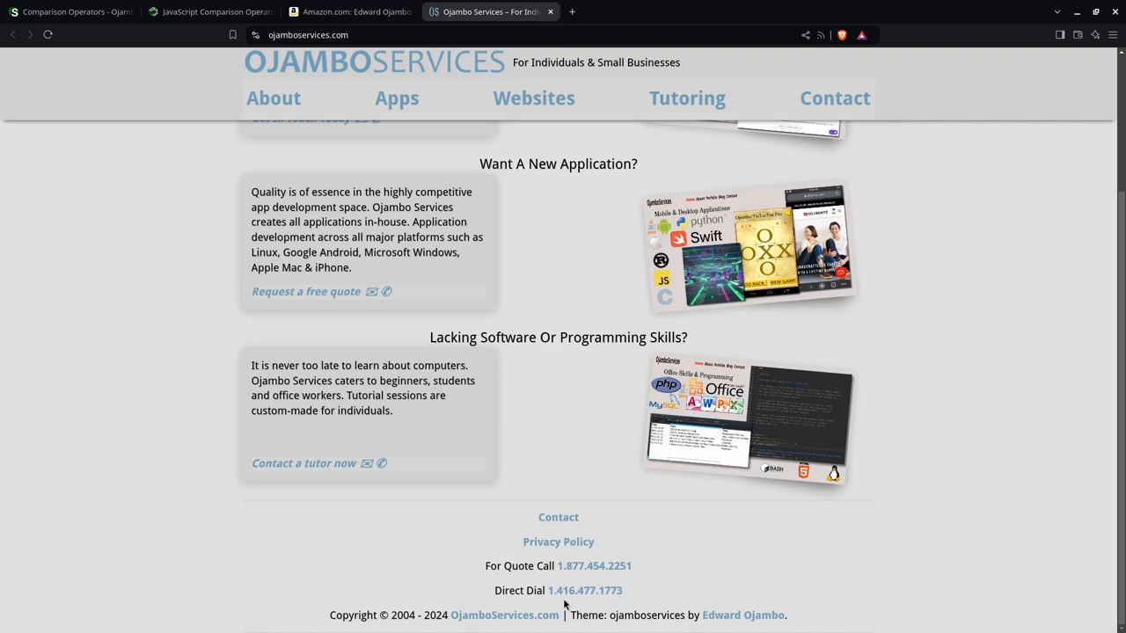
mouse_move(559, 517)
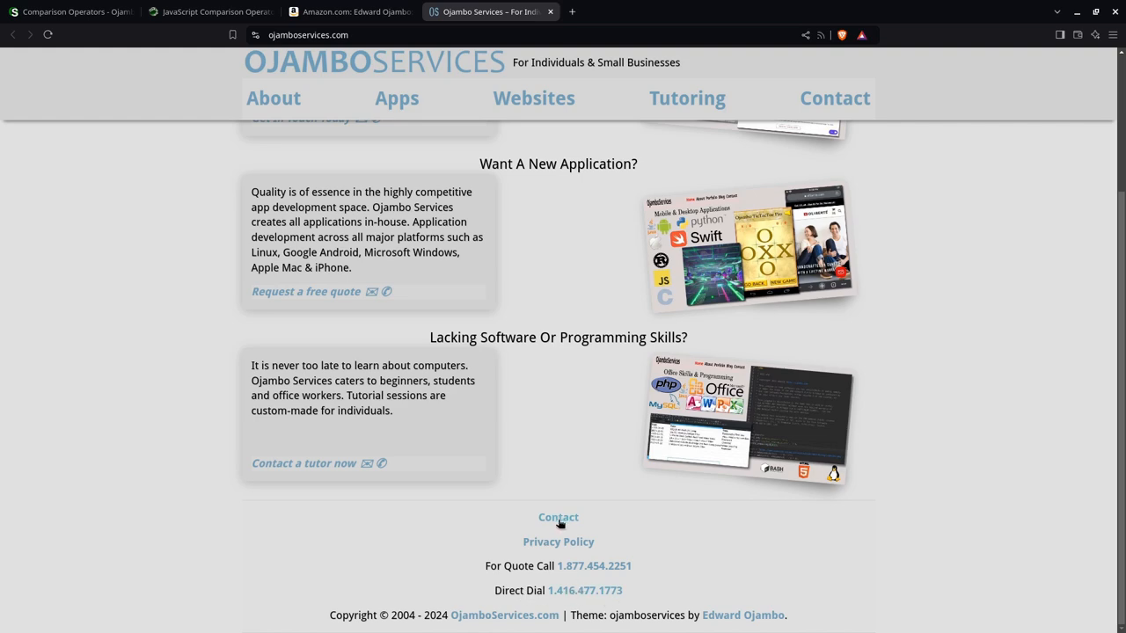
left_click(558, 517)
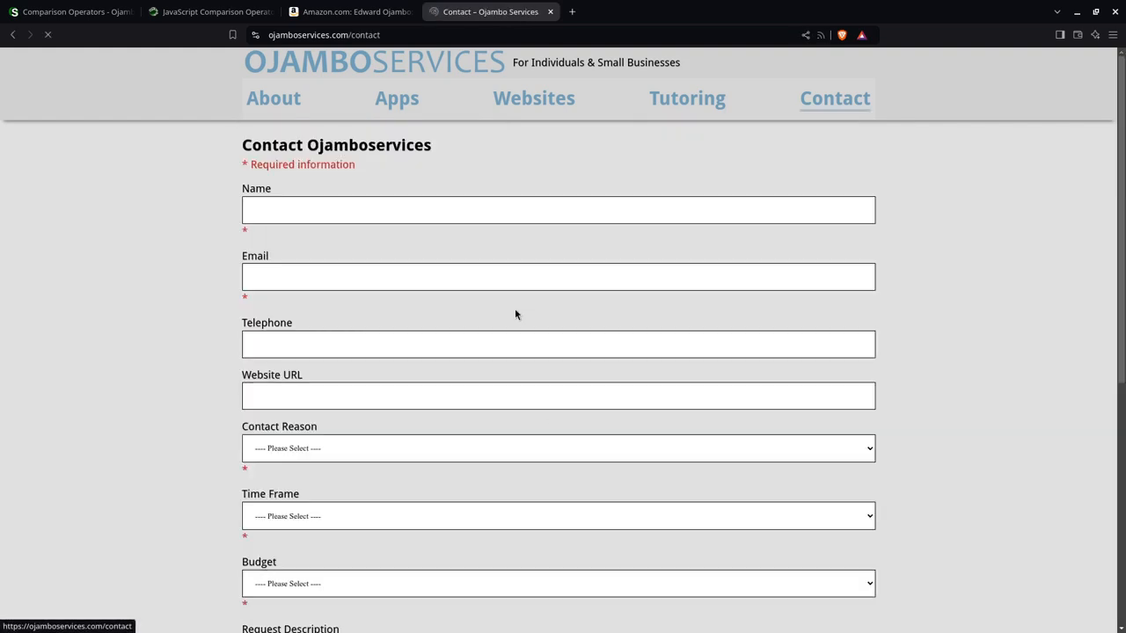